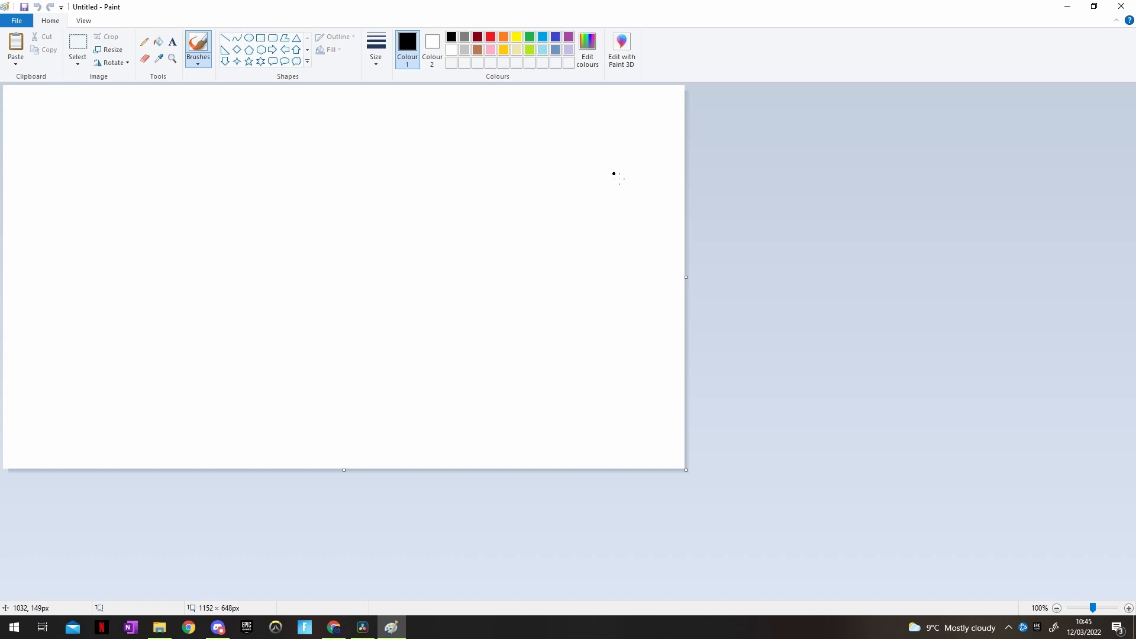
{"action": "mouse_move", "coordinate": [321, 326]}
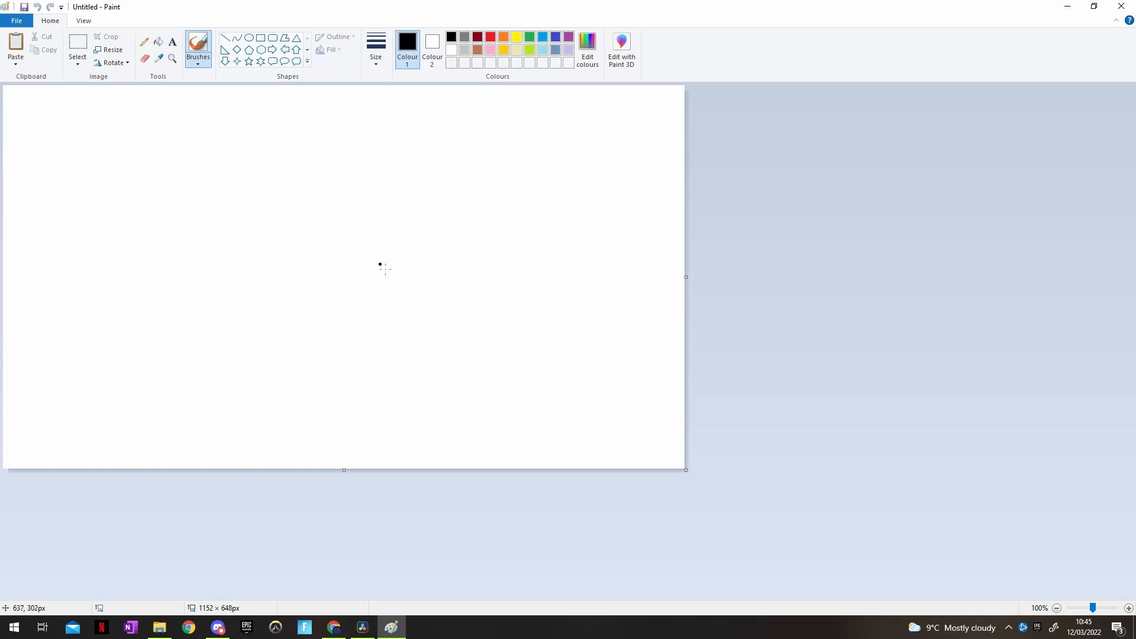
{"action": "mouse_move", "coordinate": [369, 293]}
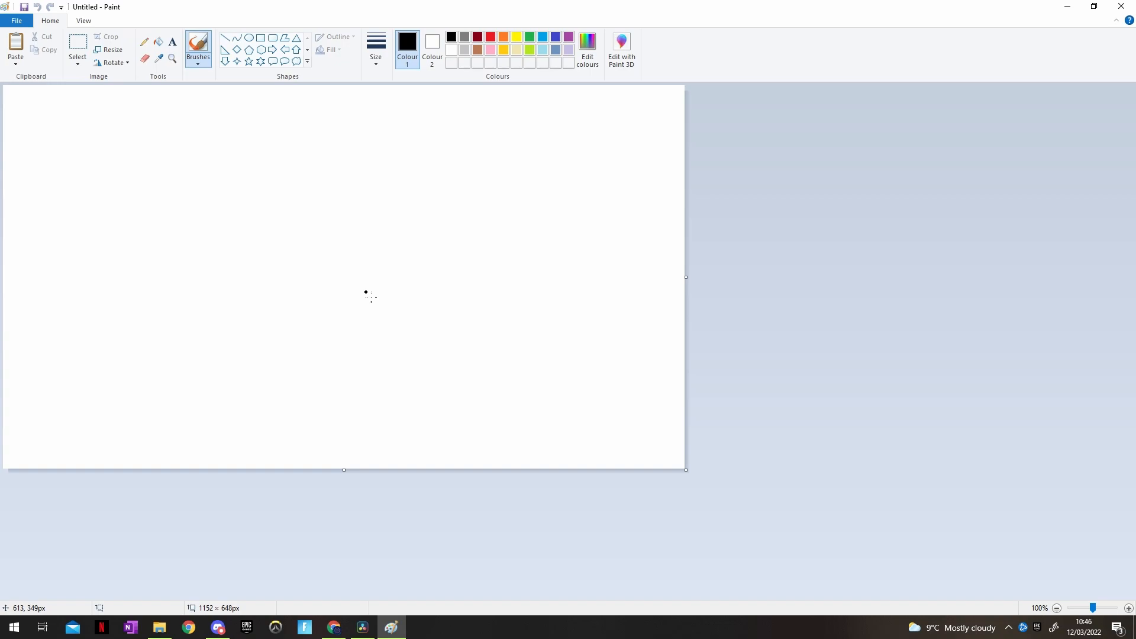
With black as the colour, draw and close the first blob outline near the canvas centre.
{"action": "left_click", "coordinate": [528, 37]}
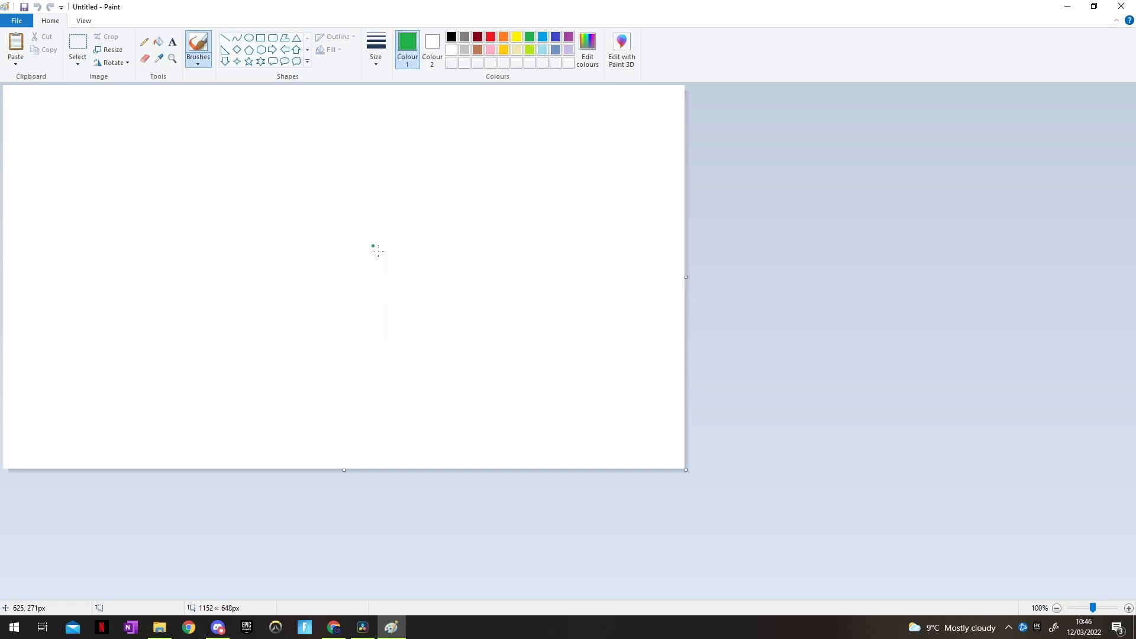
{"action": "mouse_move", "coordinate": [340, 233]}
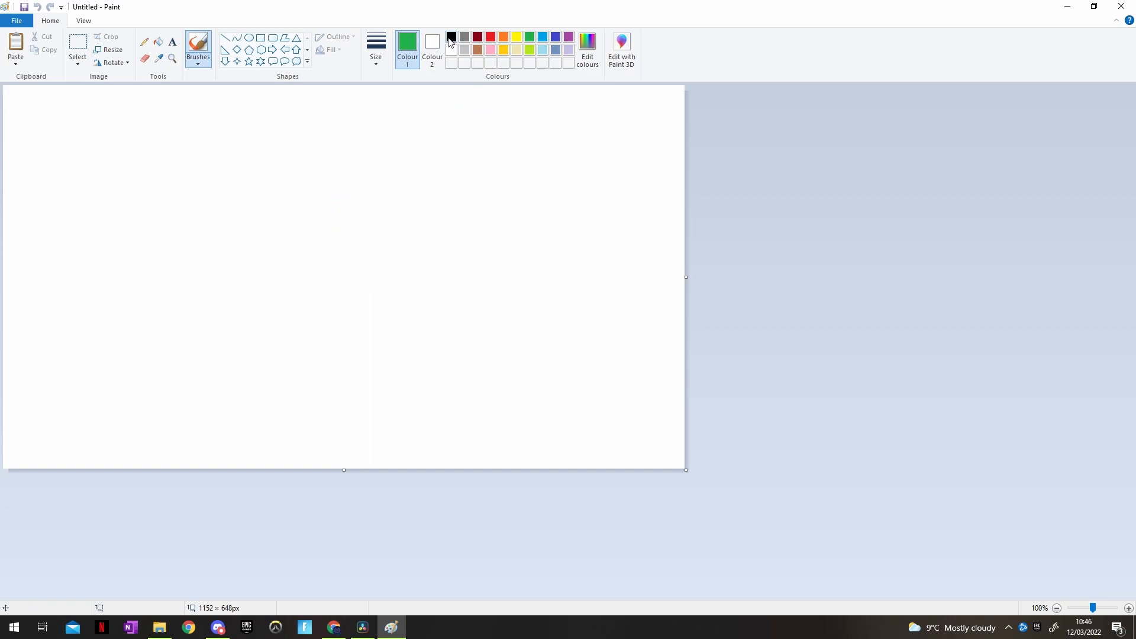
{"action": "left_click", "coordinate": [451, 37]}
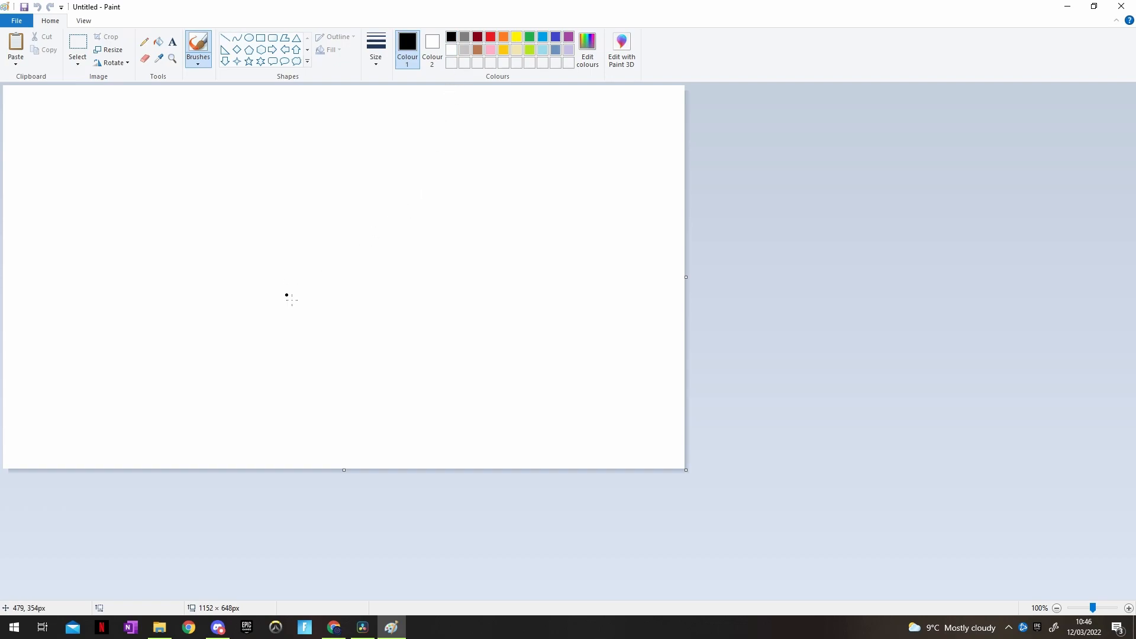
{"action": "mouse_move", "coordinate": [107, 140]}
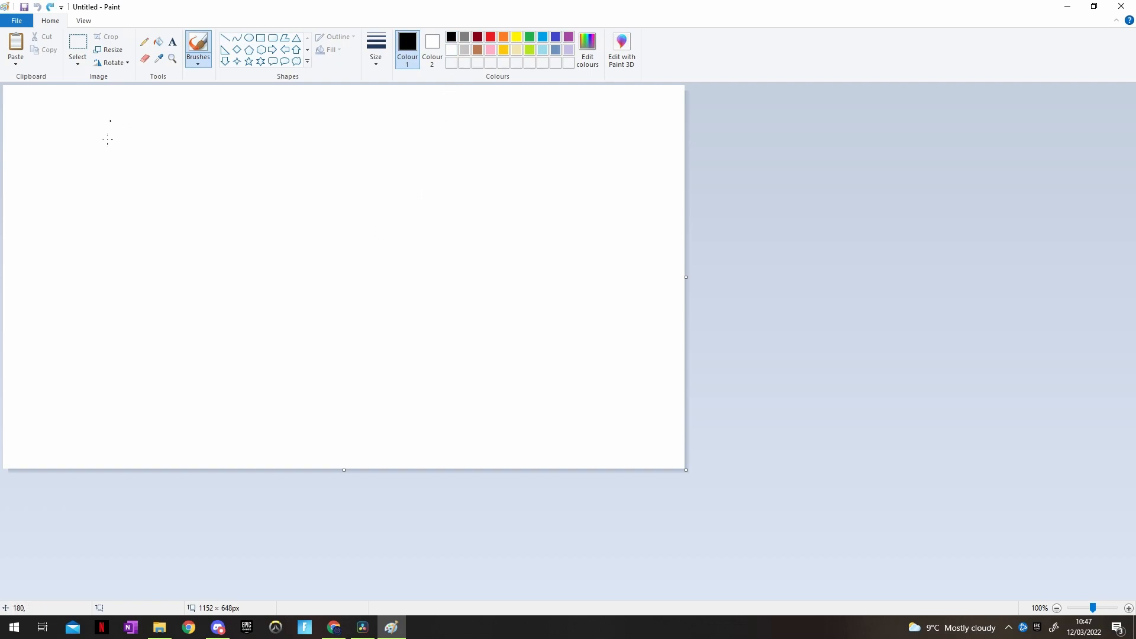
{"action": "mouse_move", "coordinate": [312, 270]}
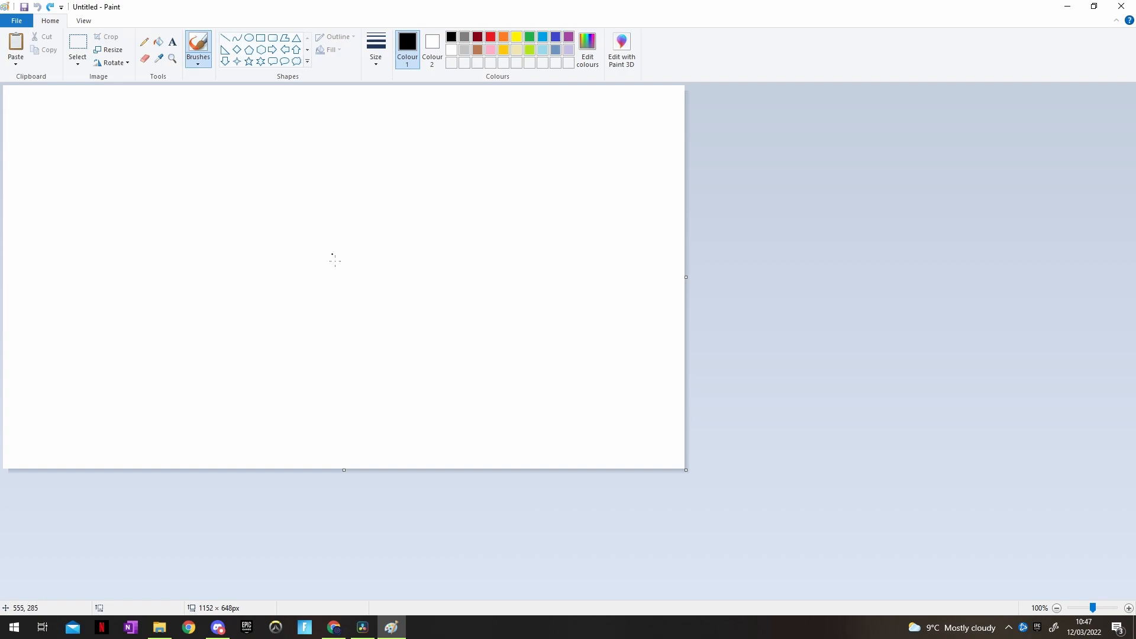
{"action": "mouse_move", "coordinate": [331, 270]}
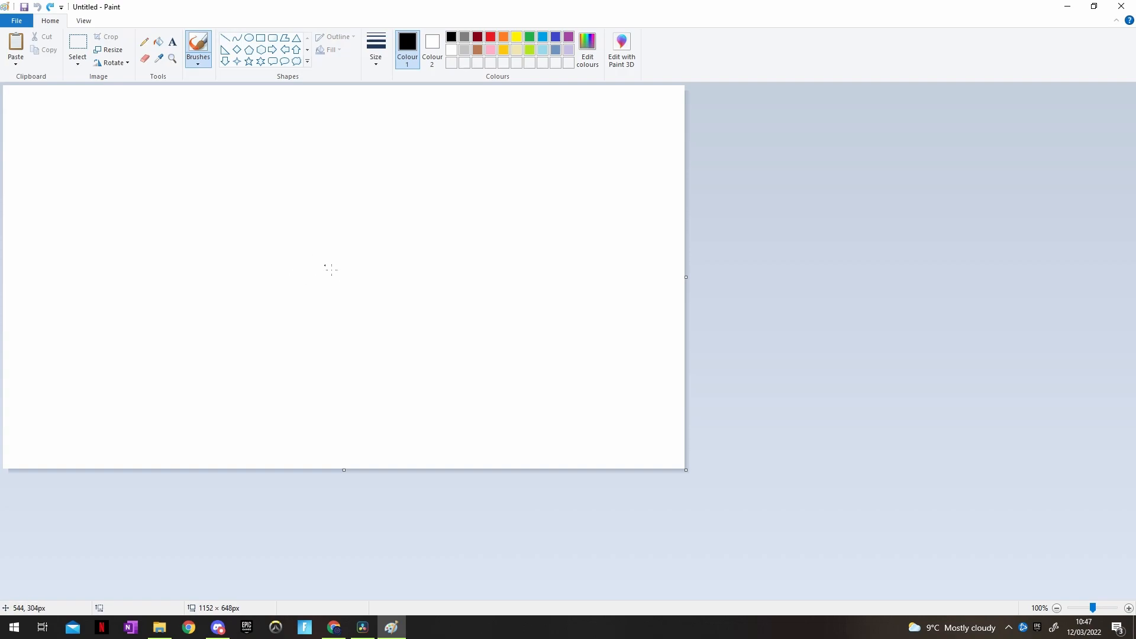
{"action": "left_click_drag", "start_coordinate": [322, 272], "coordinate": [359, 270]}
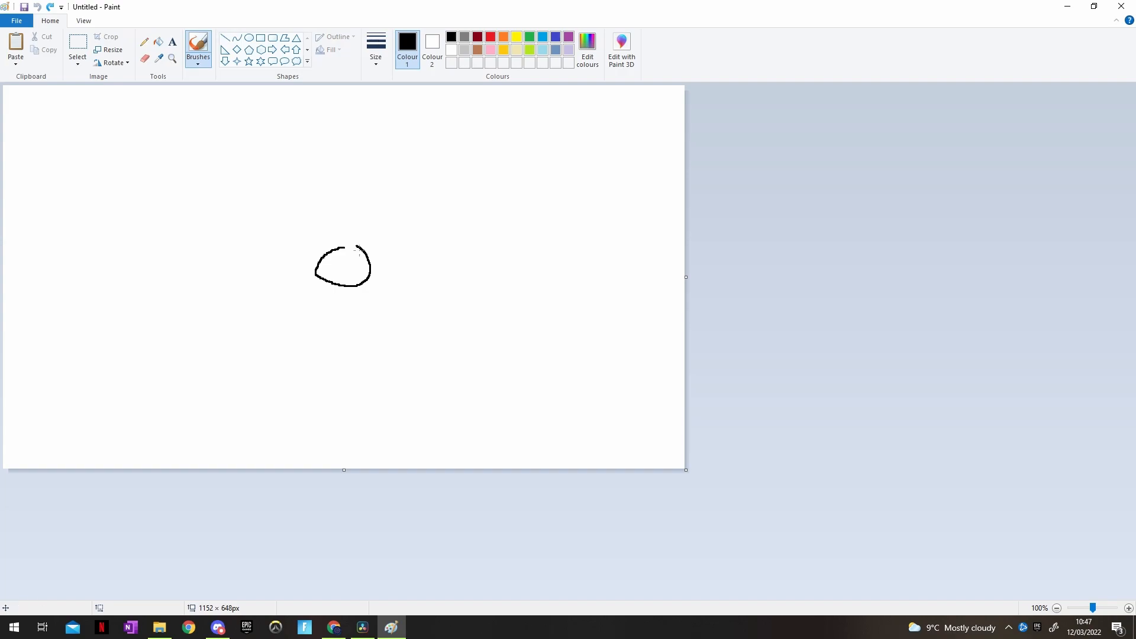
{"action": "left_click_drag", "start_coordinate": [348, 249], "coordinate": [373, 283]}
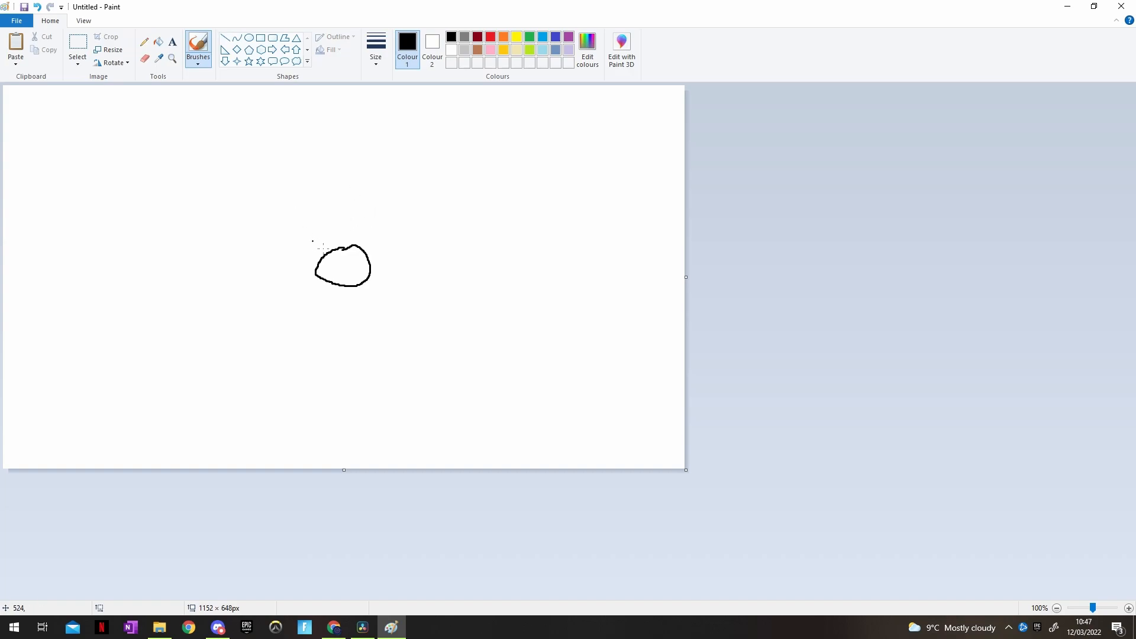
{"action": "mouse_move", "coordinate": [382, 392]}
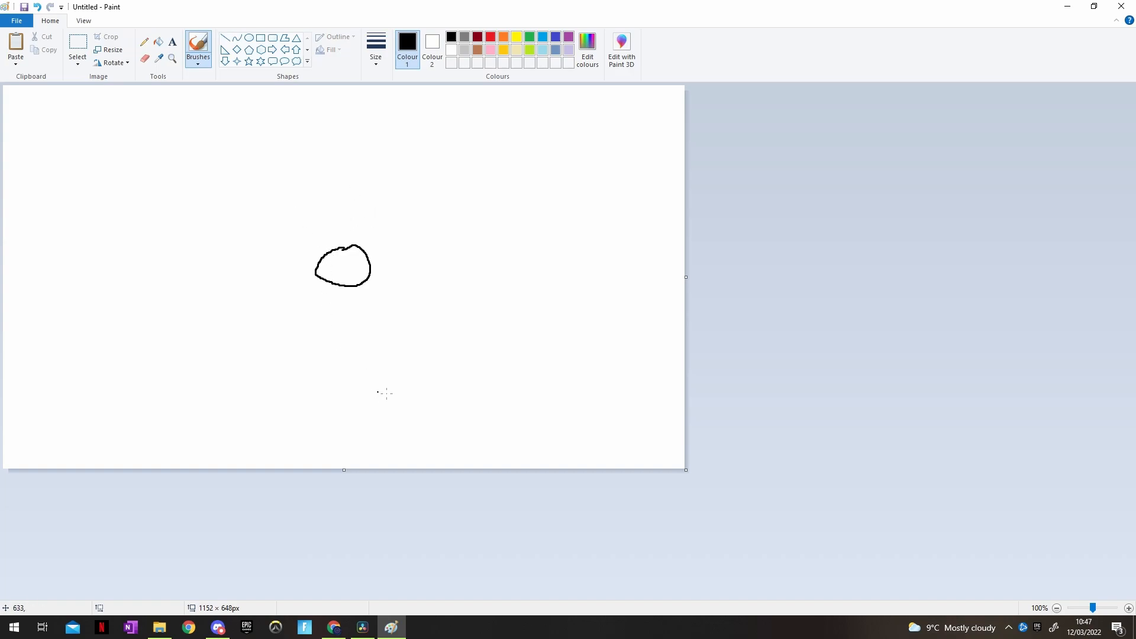
{"action": "mouse_move", "coordinate": [414, 350]}
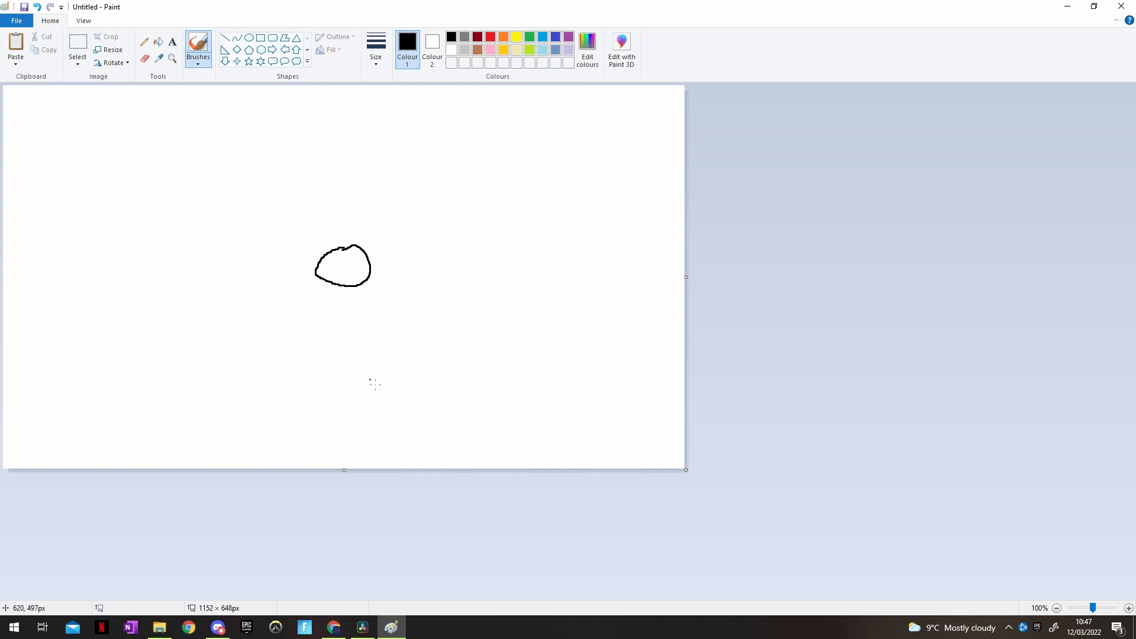
{"action": "mouse_move", "coordinate": [375, 227]}
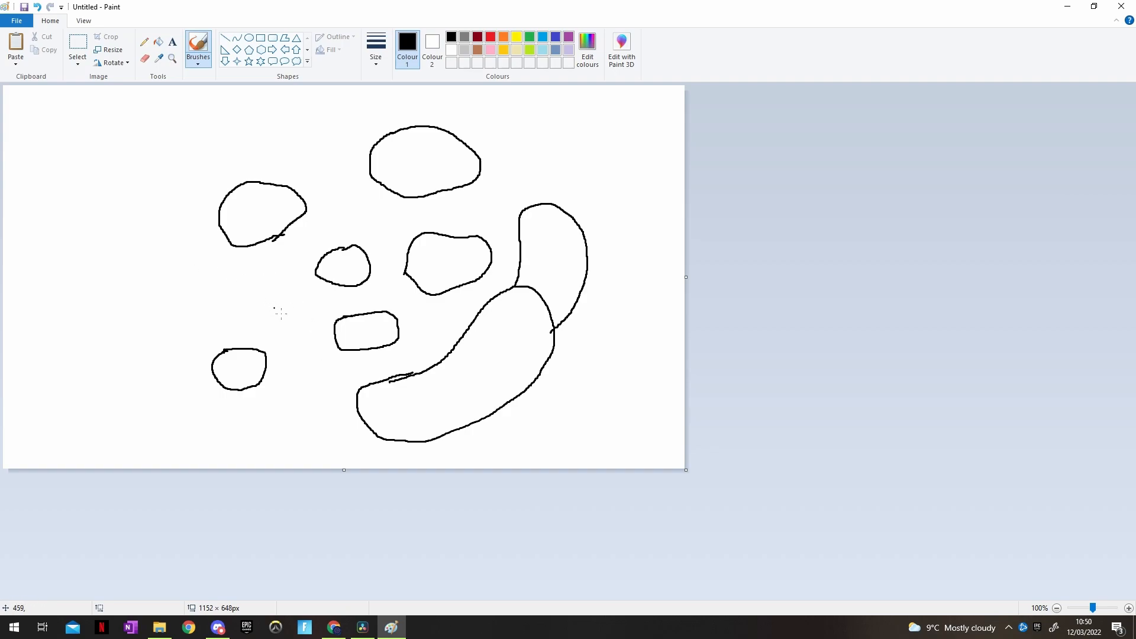
{"action": "mouse_move", "coordinate": [328, 220]}
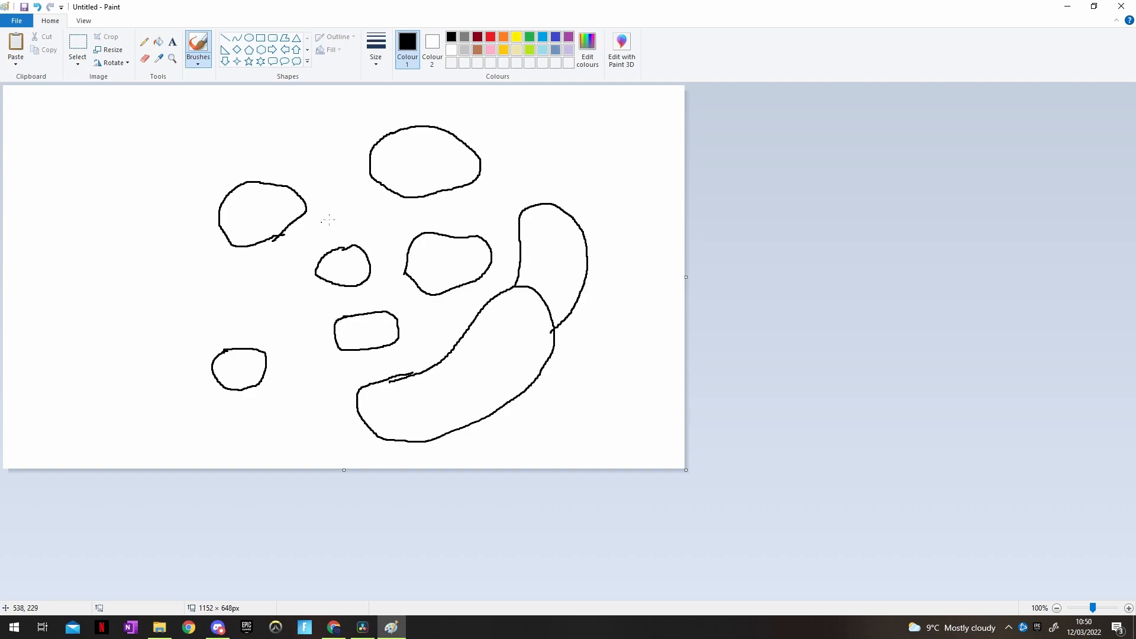
{"action": "mouse_move", "coordinate": [320, 289]}
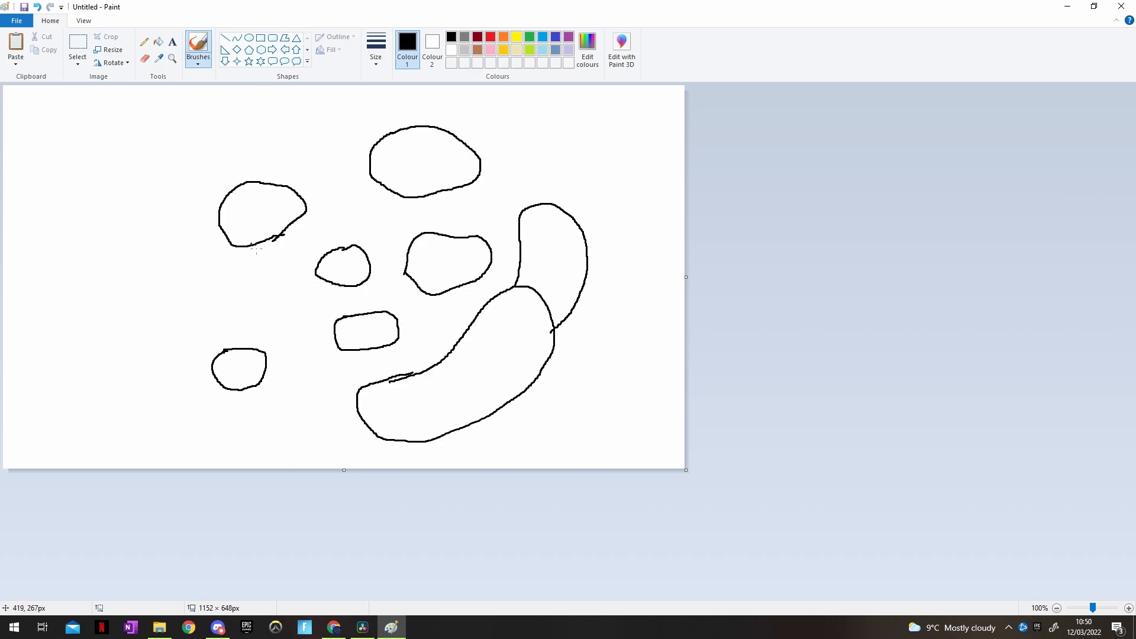
{"action": "mouse_move", "coordinate": [272, 177]}
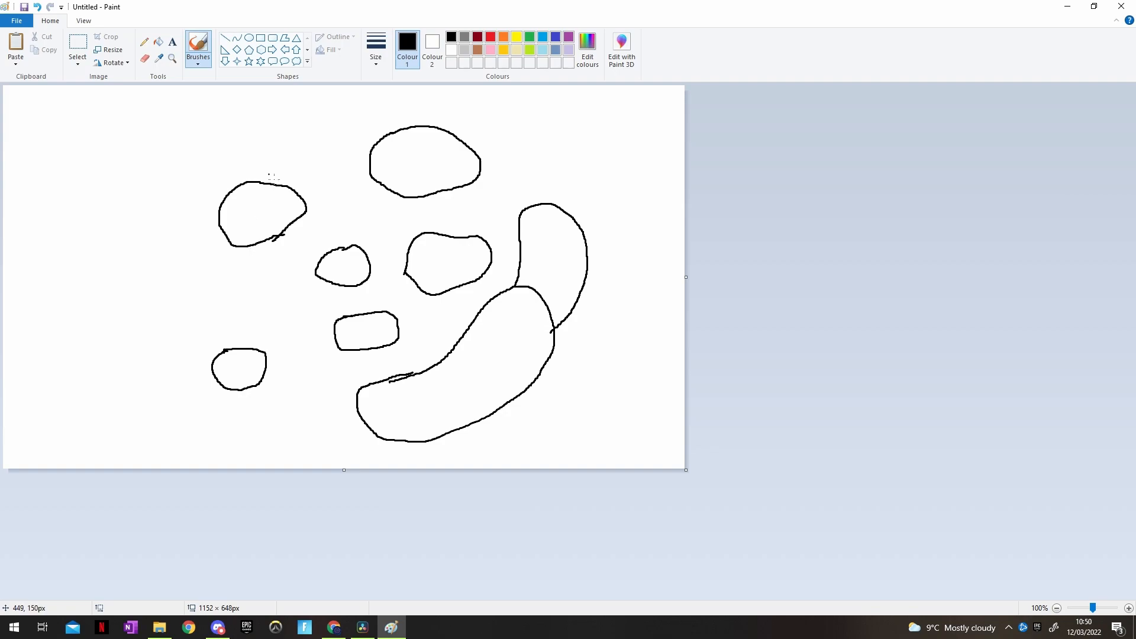
{"action": "mouse_move", "coordinate": [249, 252]}
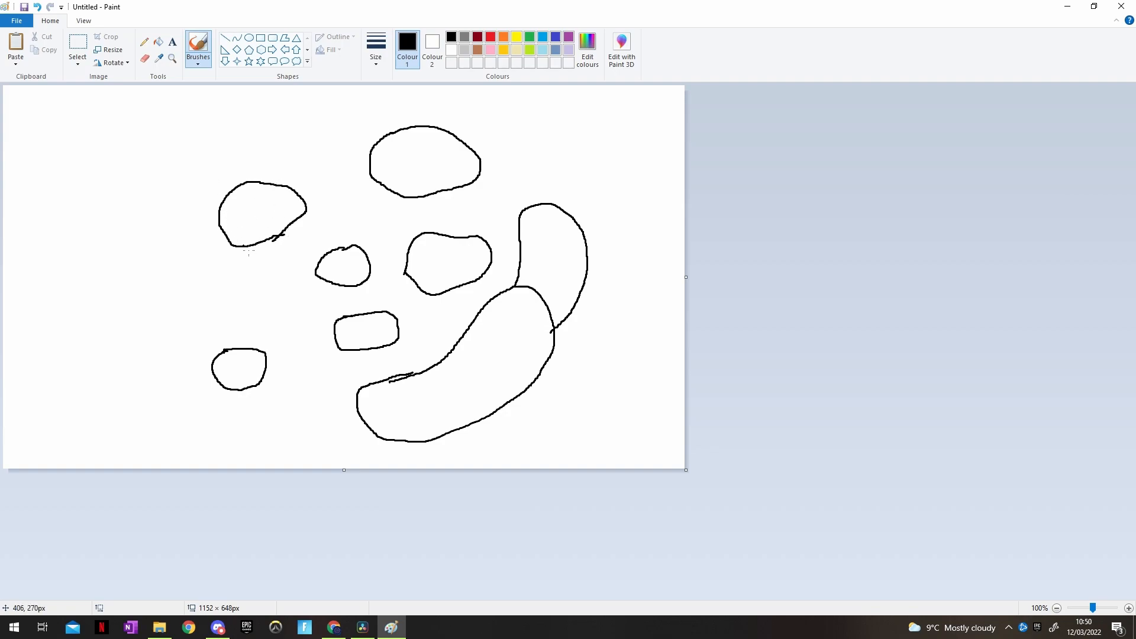
Draw a small closed blob on the left between the two left-side blobs.
{"action": "left_click_drag", "start_coordinate": [208, 276], "coordinate": [208, 322]}
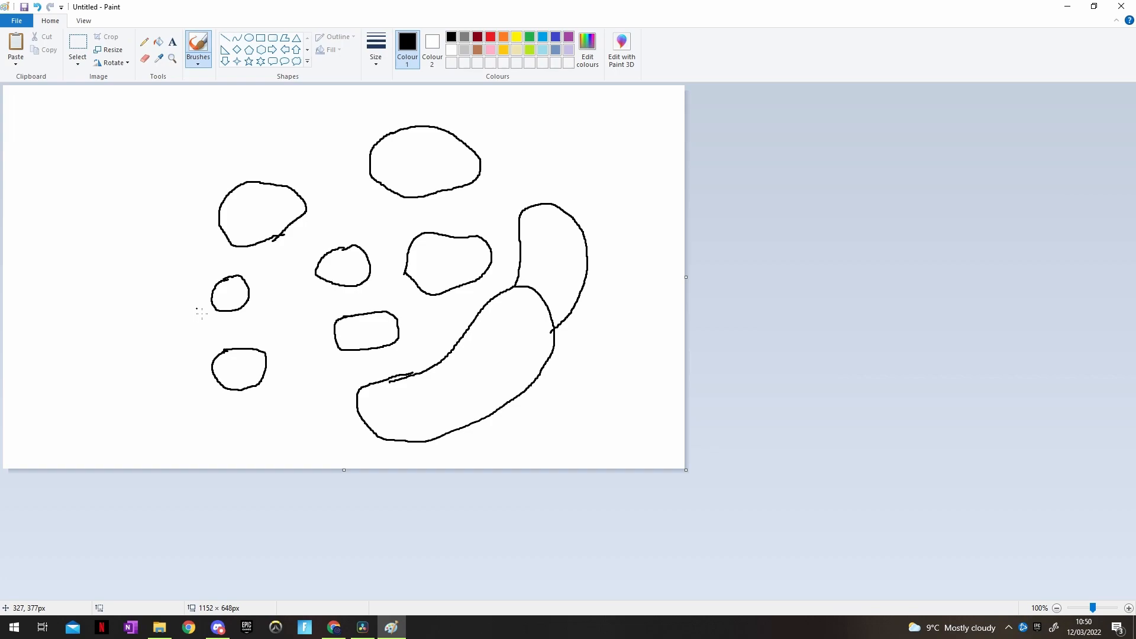
{"action": "mouse_move", "coordinate": [246, 62]}
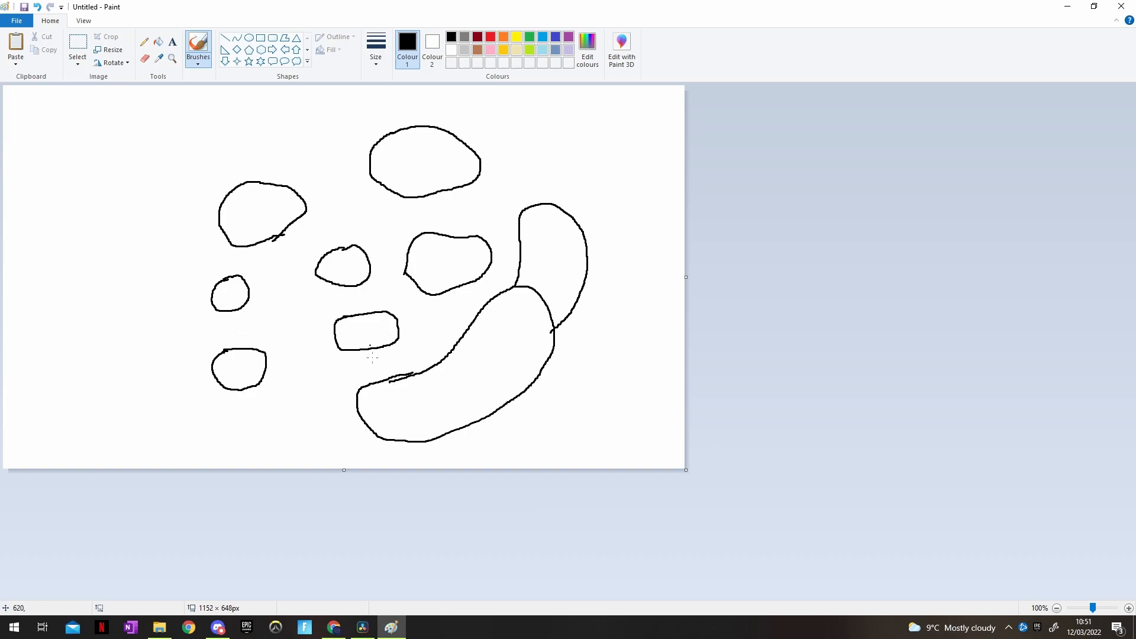
{"action": "mouse_move", "coordinate": [304, 264]}
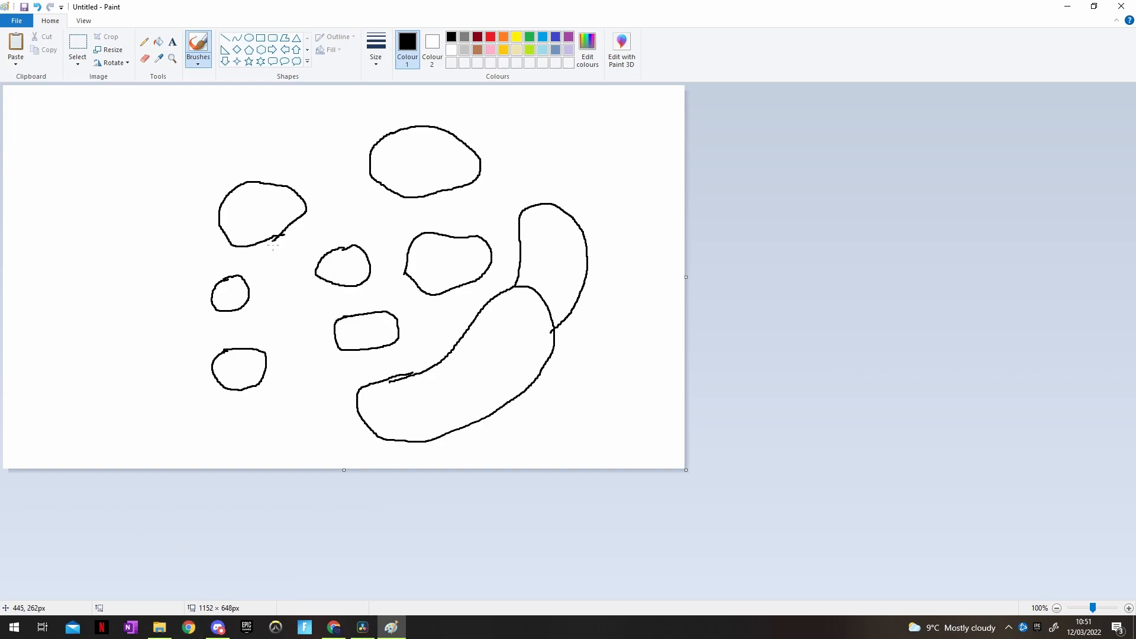
Handwrite the Lake label inside the small central blob.
{"action": "left_click_drag", "start_coordinate": [310, 253], "coordinate": [303, 270]}
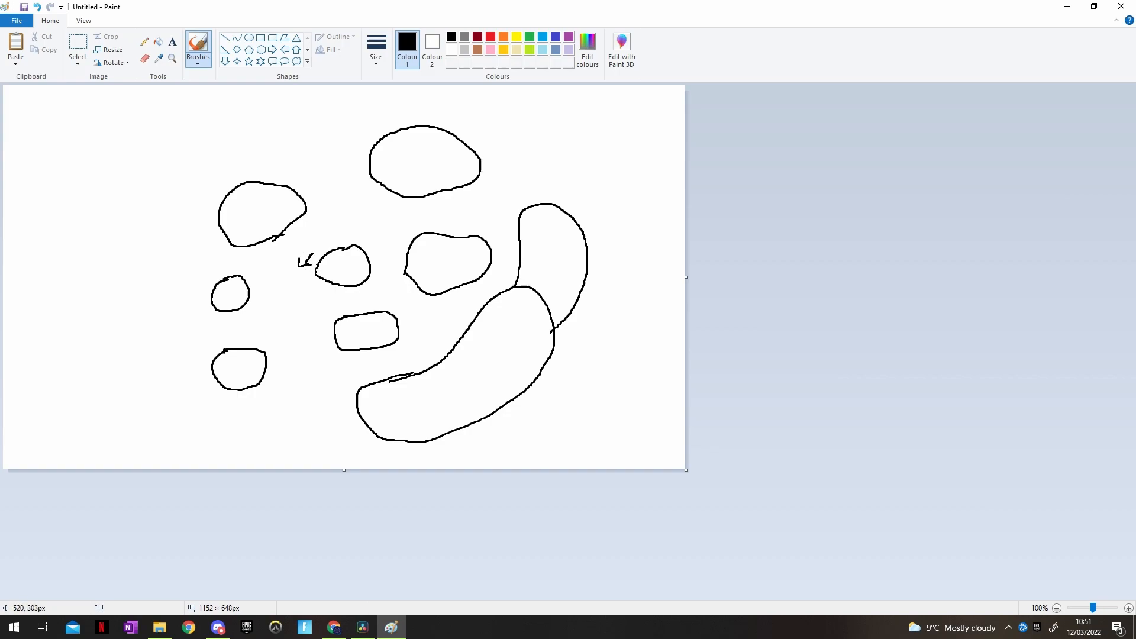
{"action": "left_click_drag", "start_coordinate": [318, 272], "coordinate": [321, 236]}
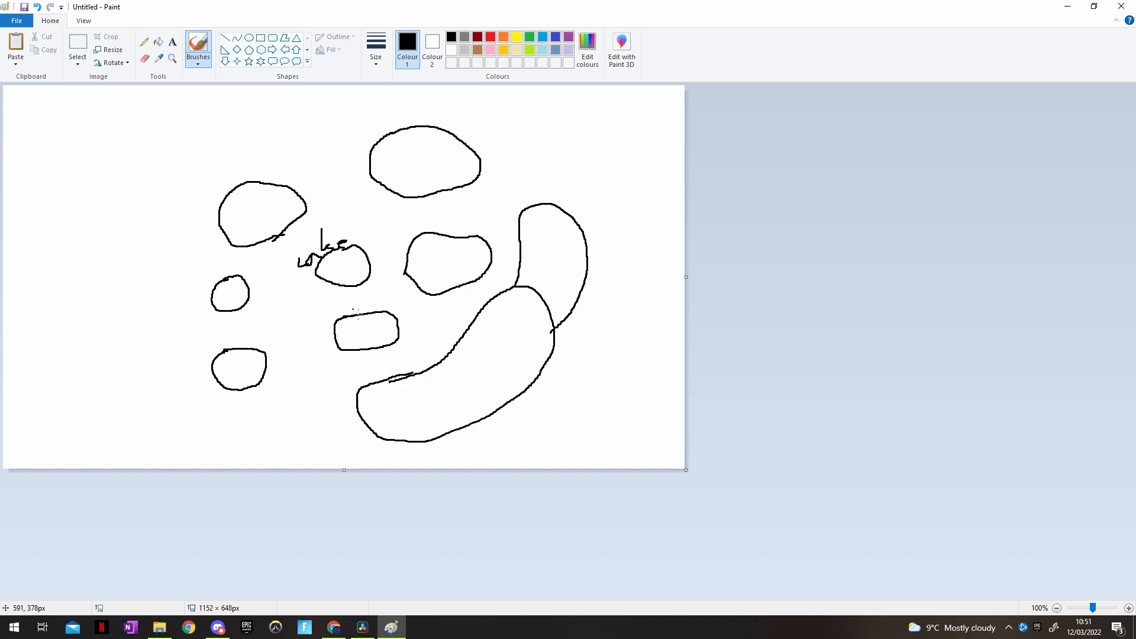
{"action": "mouse_move", "coordinate": [274, 215]}
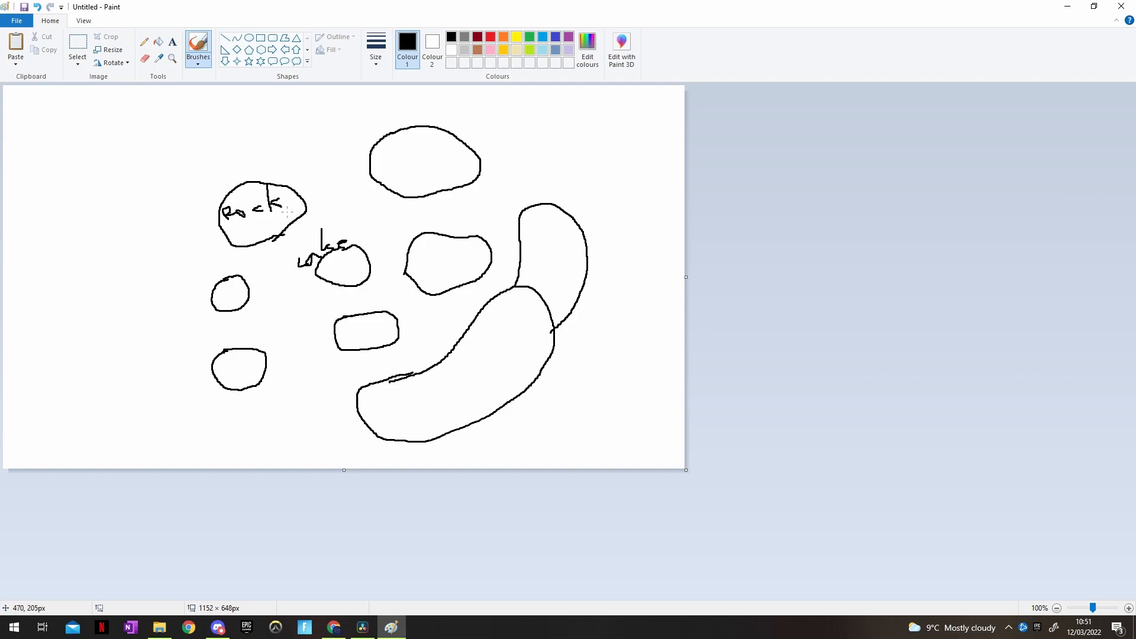
{"action": "mouse_move", "coordinate": [651, 326]}
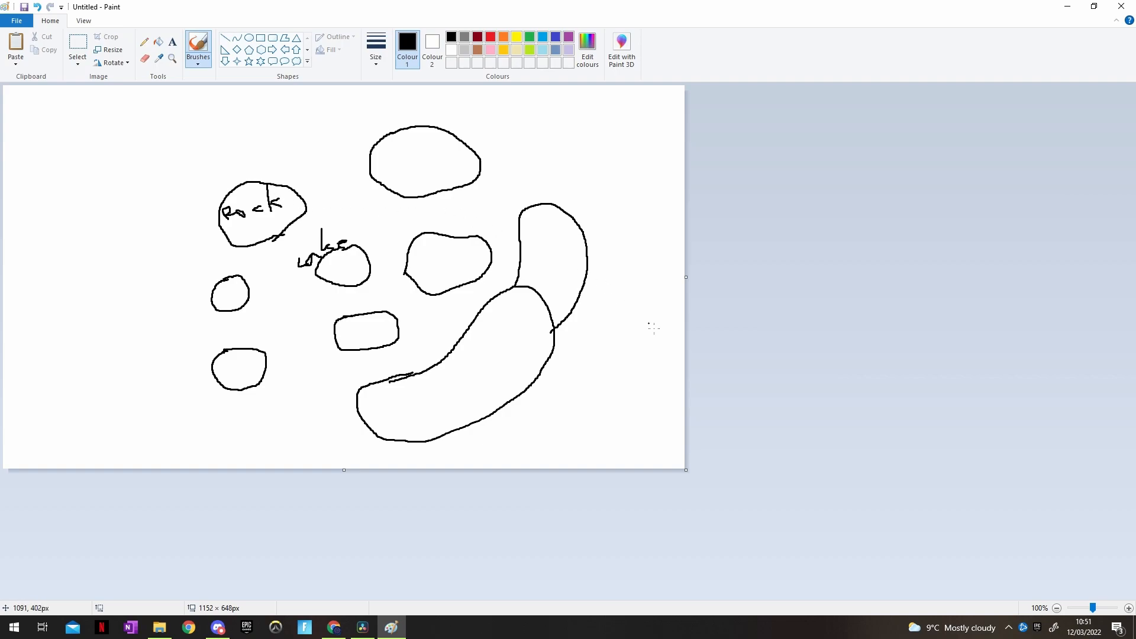
{"action": "mouse_move", "coordinate": [546, 256]}
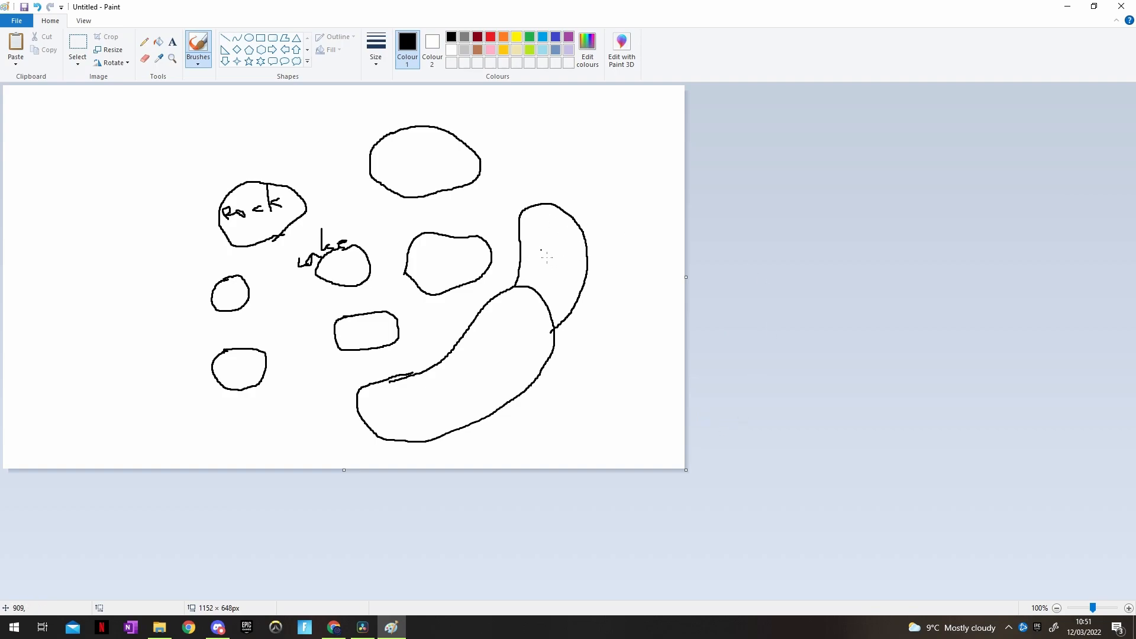
{"action": "left_click_drag", "start_coordinate": [525, 246], "coordinate": [533, 264]}
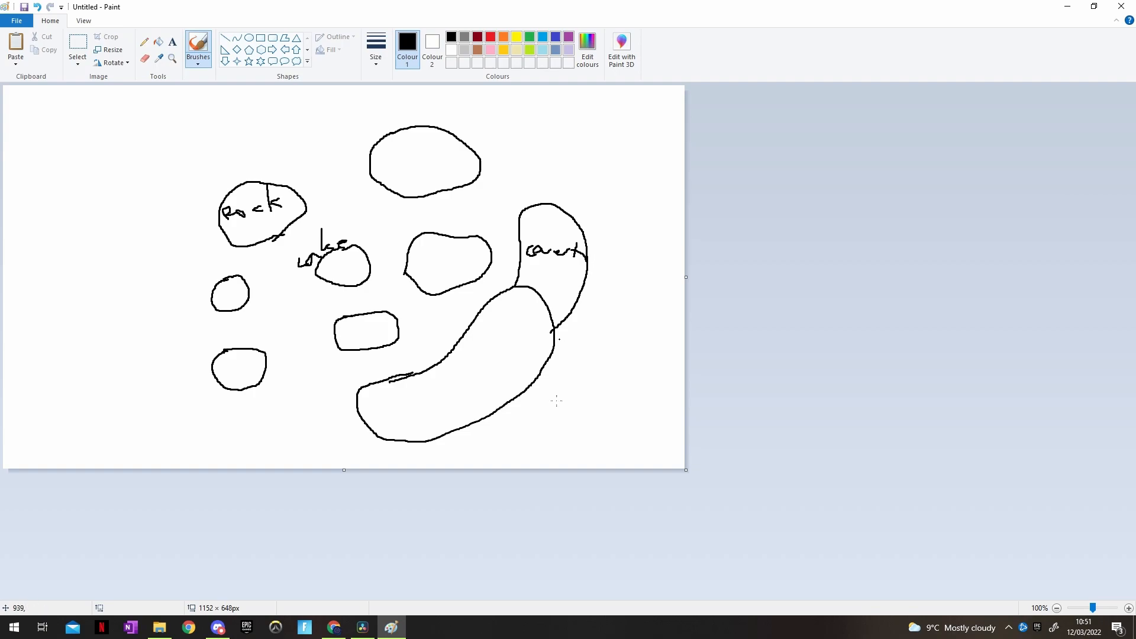
{"action": "mouse_move", "coordinate": [348, 341]}
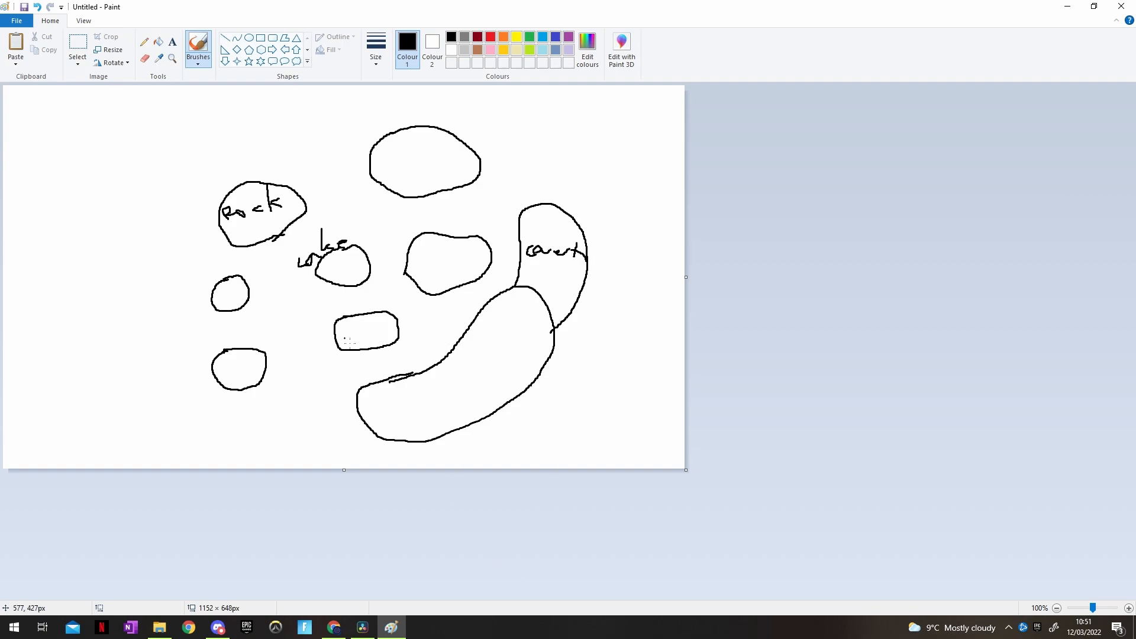
Write 'Found' to start the Foundry label in the small rounded blob.
{"action": "type", "text": "F"}
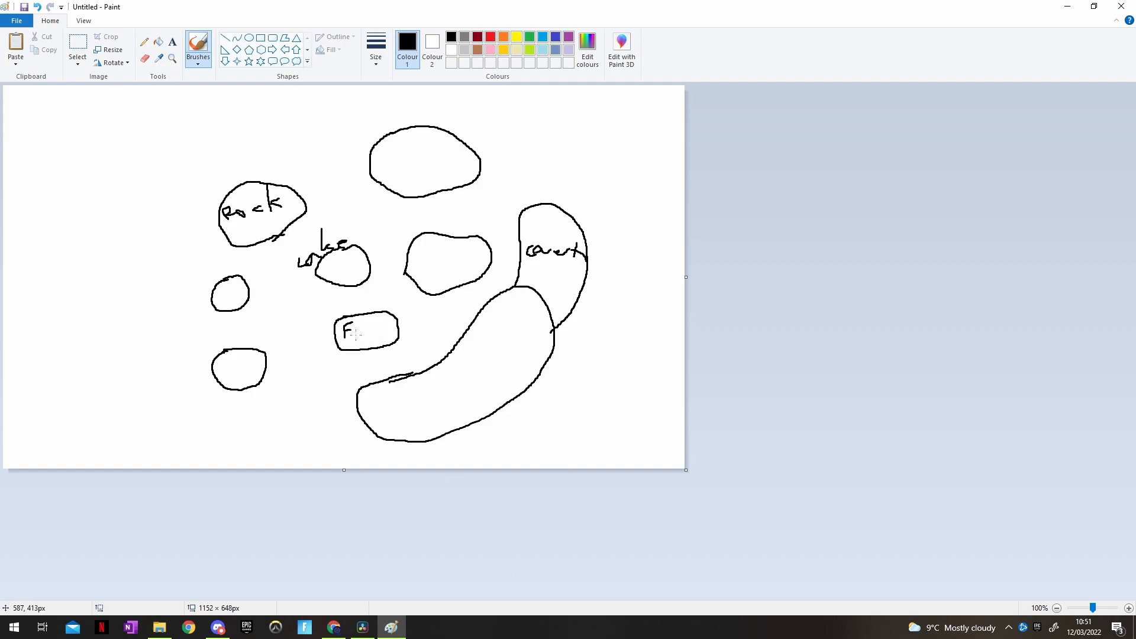
{"action": "type", "text": "ou"}
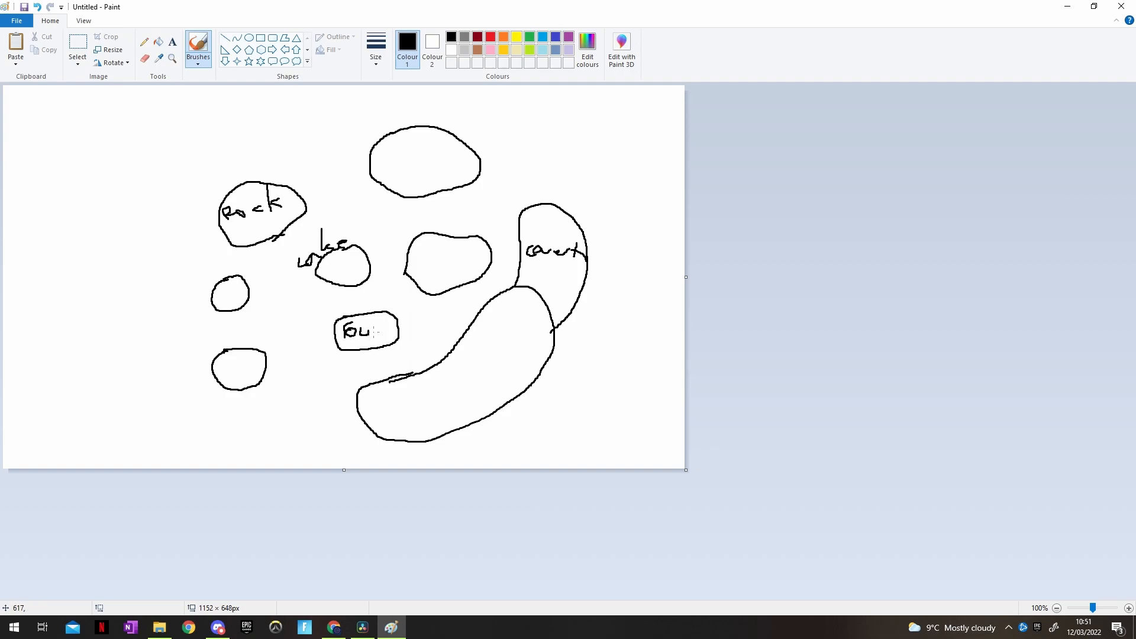
{"action": "type", "text": "ndy"}
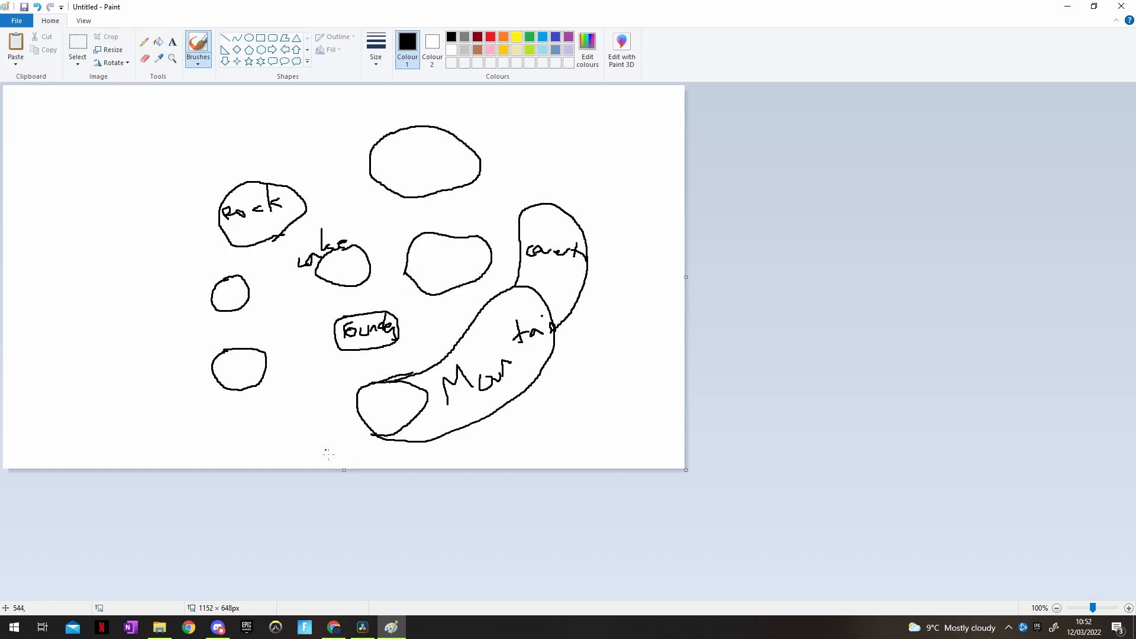
Write Snow at the mountain's end, a name in the centre-right blob and Swamp in the top blob.
{"action": "left_click_drag", "start_coordinate": [362, 406], "coordinate": [398, 410]}
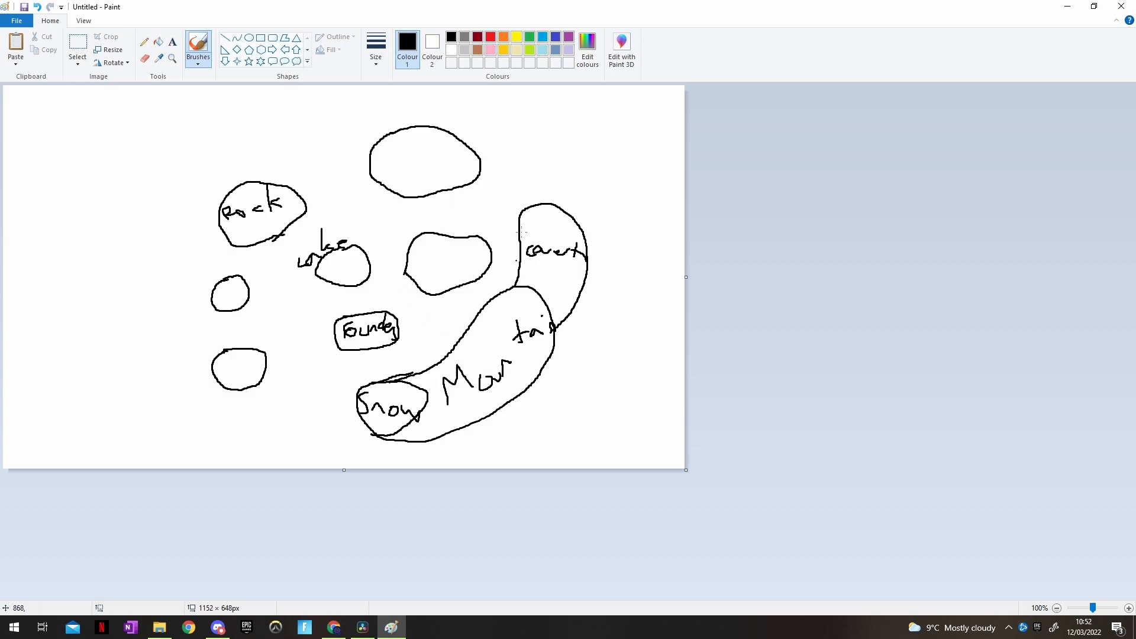
{"action": "mouse_move", "coordinate": [450, 266]}
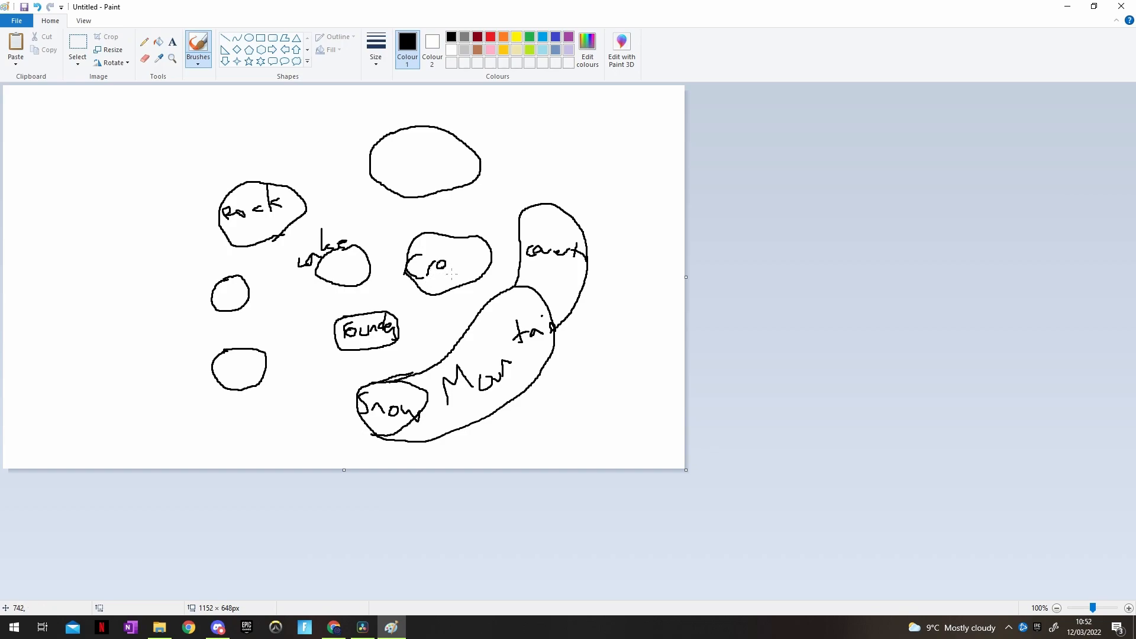
{"action": "left_click_drag", "start_coordinate": [451, 253], "coordinate": [460, 276]}
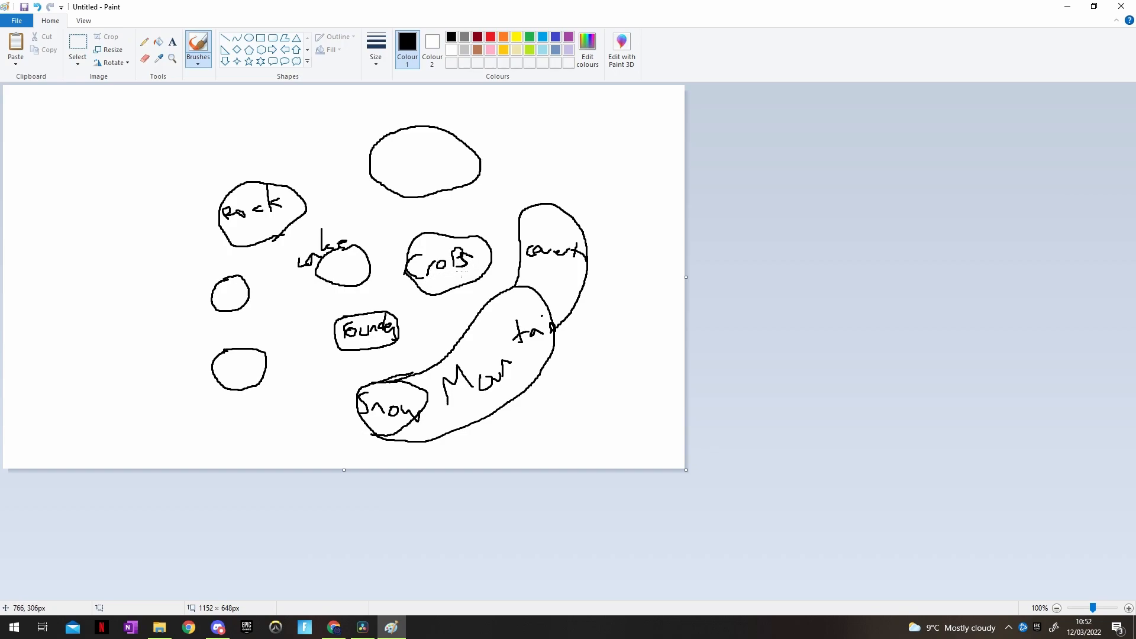
{"action": "mouse_move", "coordinate": [427, 308]}
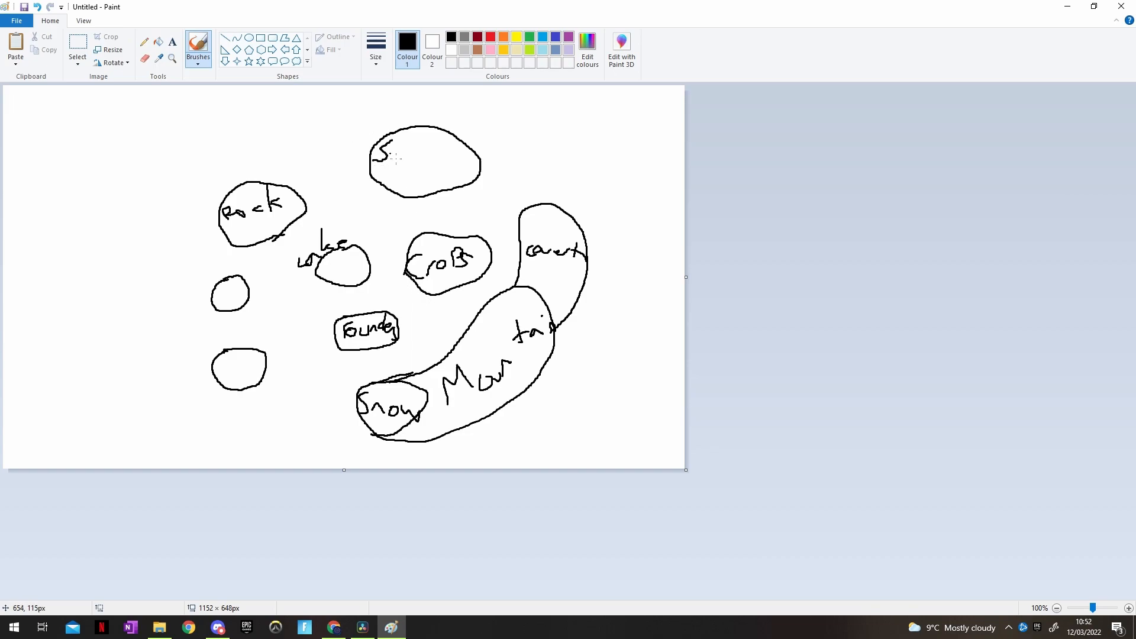
{"action": "left_click_drag", "start_coordinate": [395, 157], "coordinate": [449, 158]}
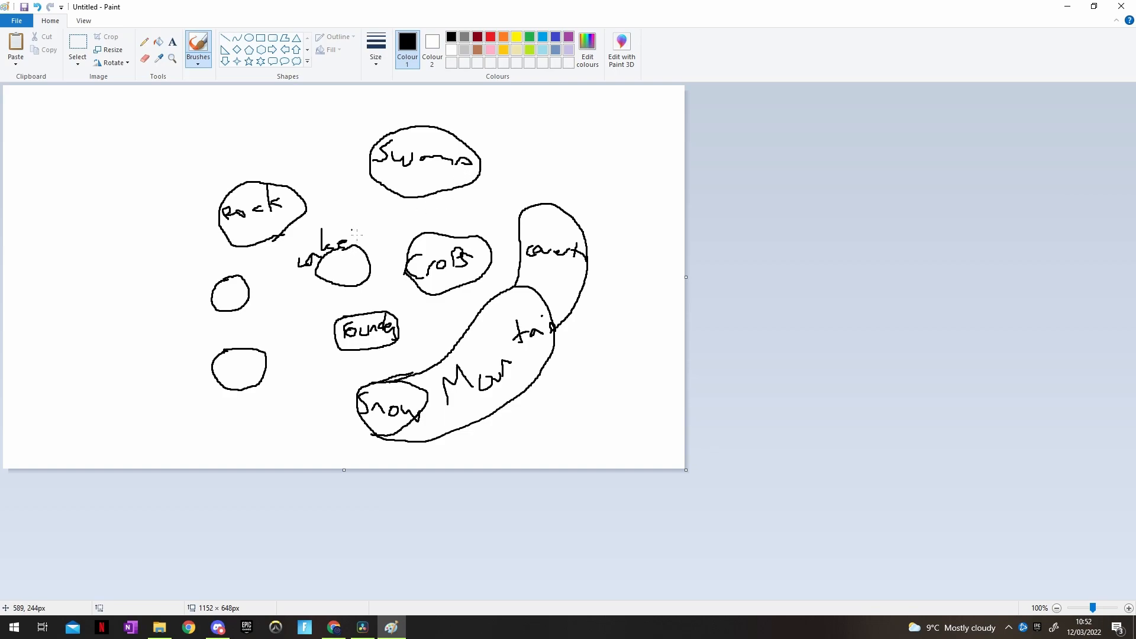
{"action": "mouse_move", "coordinate": [192, 217]}
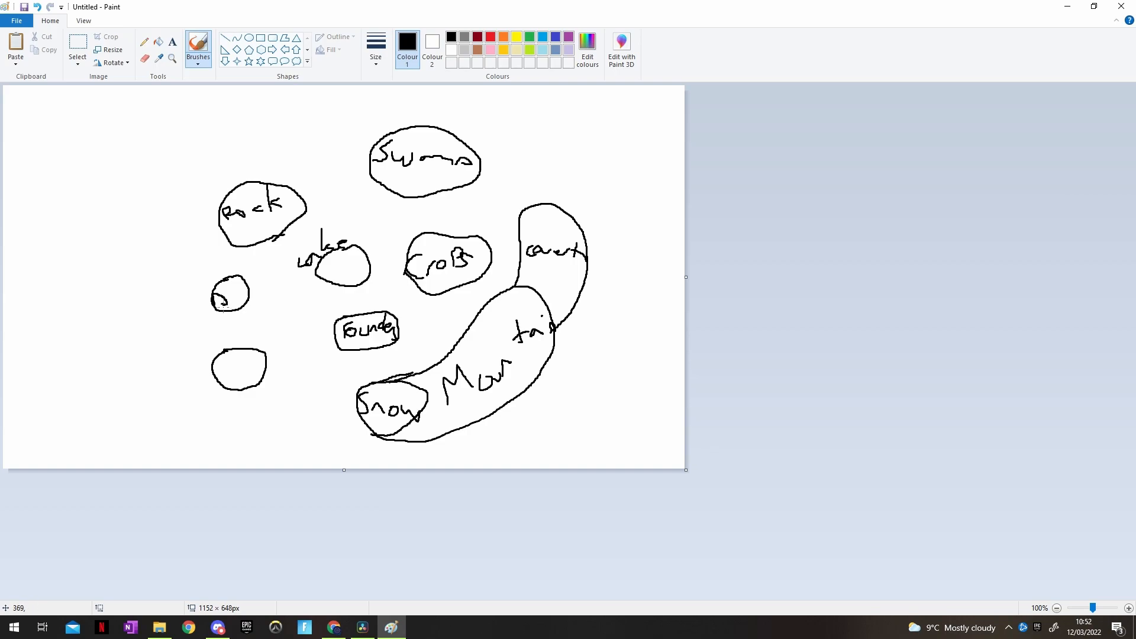
Write Research beside the small circle on the left.
{"action": "left_click_drag", "start_coordinate": [218, 304], "coordinate": [260, 311]}
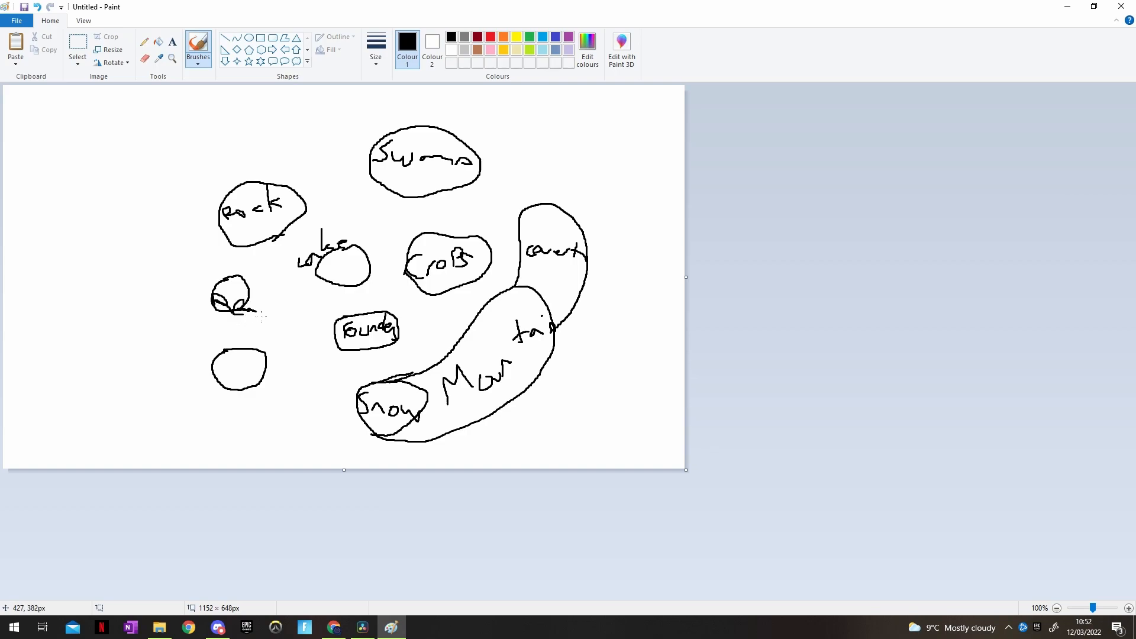
{"action": "left_click_drag", "start_coordinate": [249, 312], "coordinate": [297, 337]}
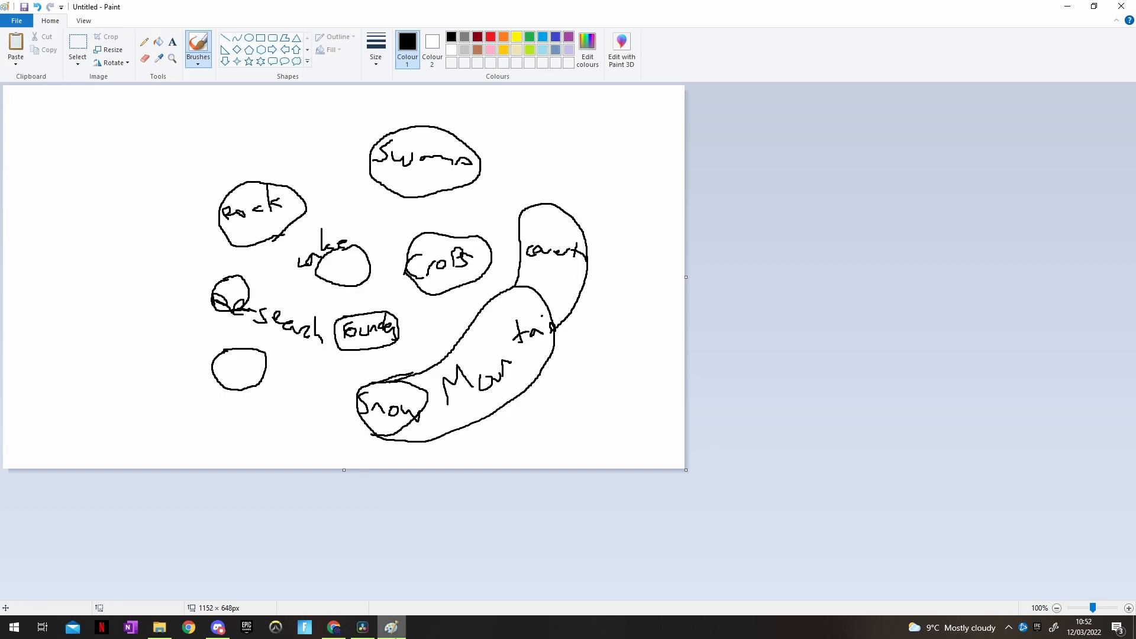
{"action": "mouse_move", "coordinate": [296, 144]}
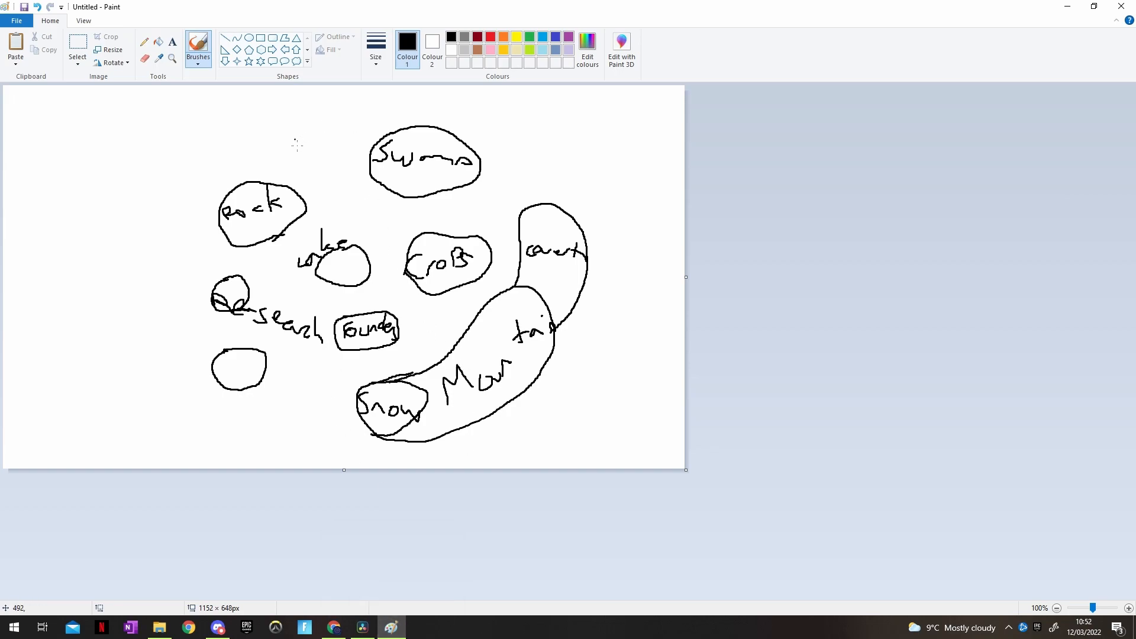
{"action": "mouse_move", "coordinate": [242, 234]}
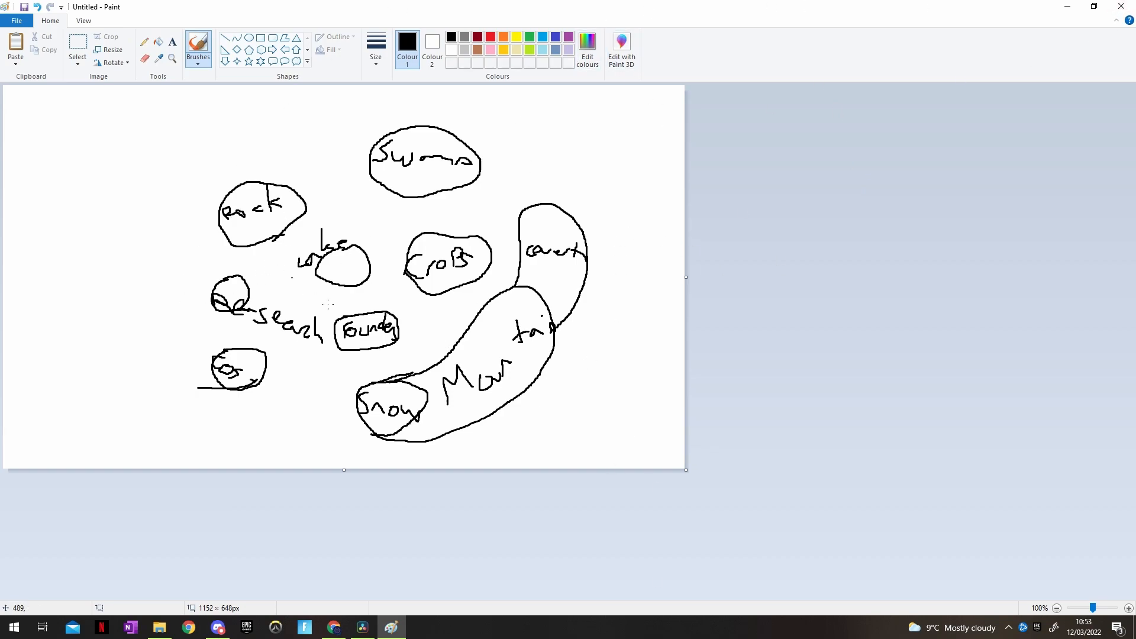
{"action": "mouse_move", "coordinate": [242, 136]}
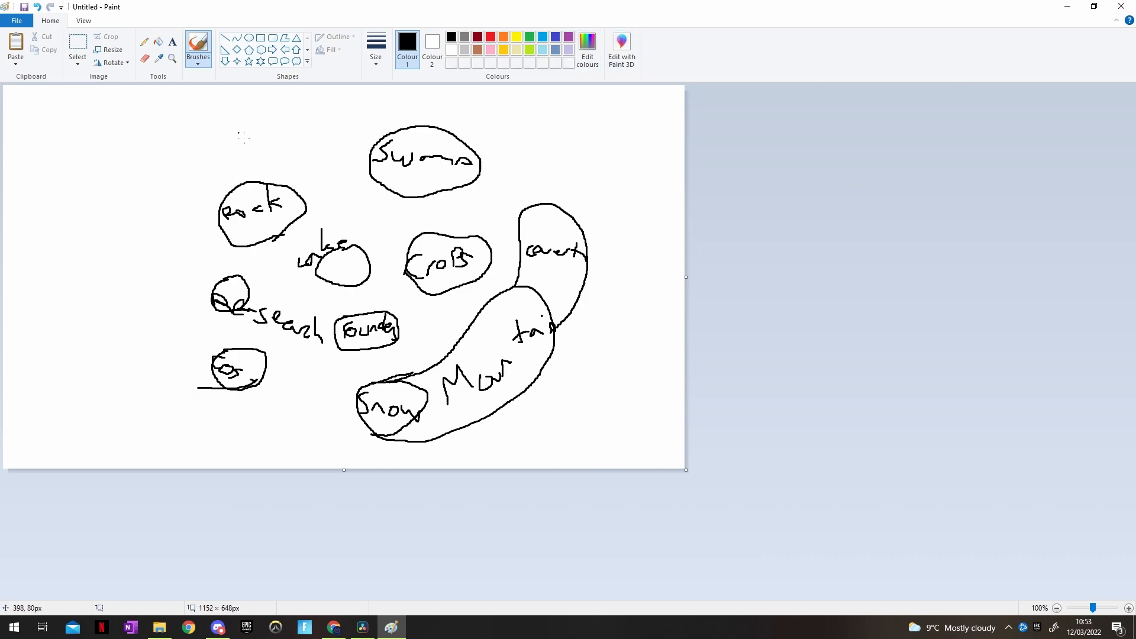
{"action": "mouse_move", "coordinate": [608, 205]}
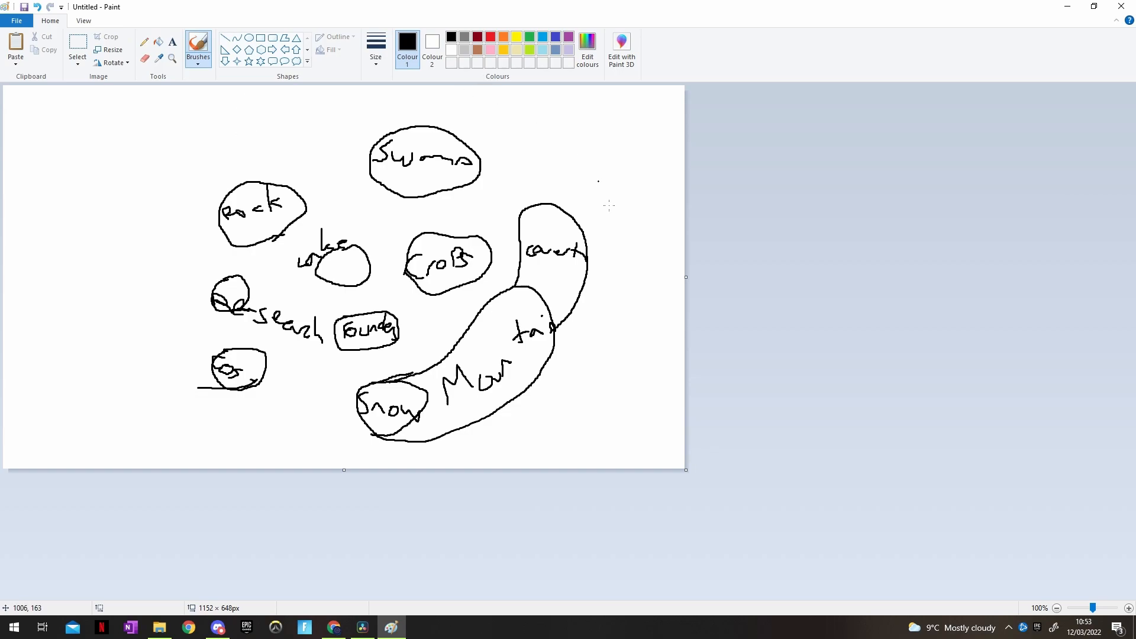
{"action": "mouse_move", "coordinate": [565, 331]}
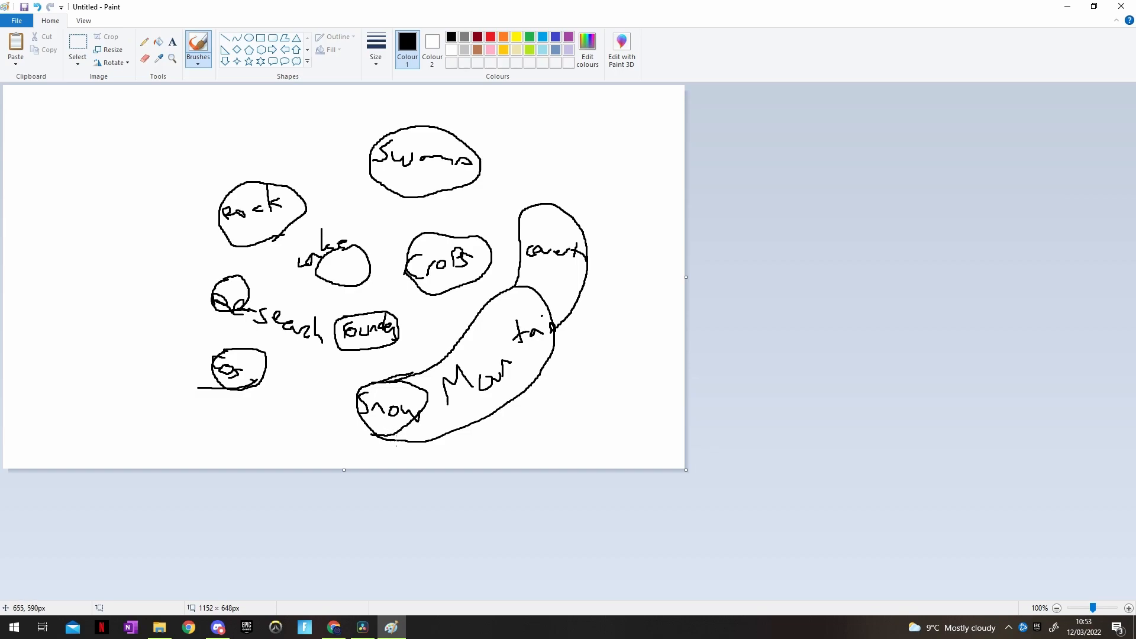
Draw the island coastline around from the left, across the top and down the right side.
{"action": "left_click_drag", "start_coordinate": [344, 422], "coordinate": [395, 440]}
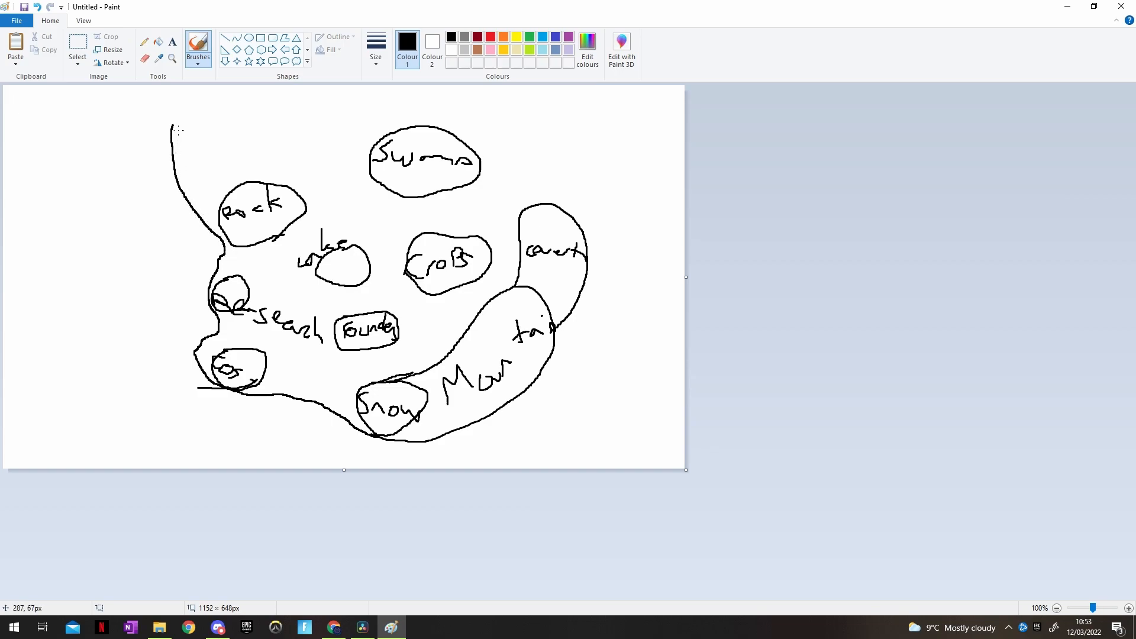
{"action": "left_click_drag", "start_coordinate": [171, 128], "coordinate": [344, 149]}
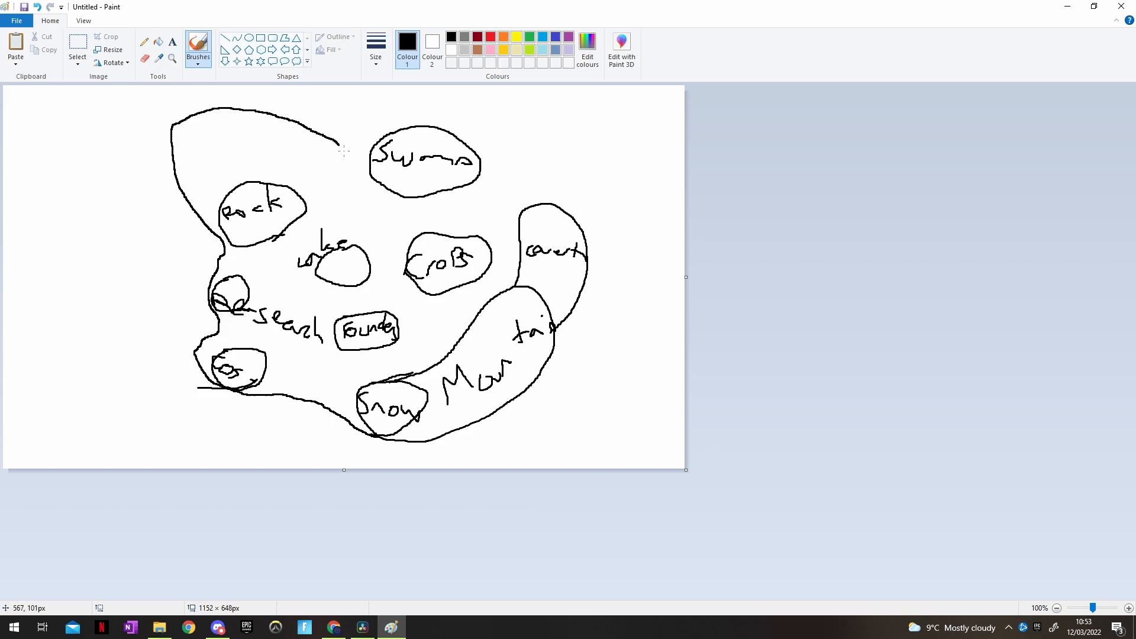
{"action": "left_click_drag", "start_coordinate": [340, 149], "coordinate": [457, 203]}
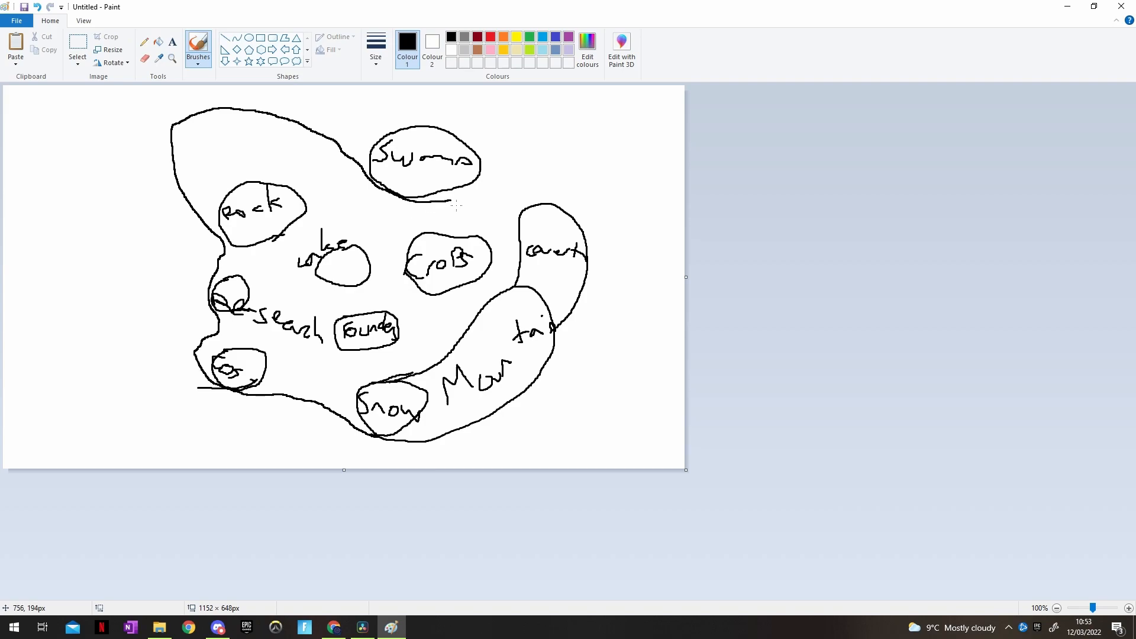
{"action": "left_click_drag", "start_coordinate": [457, 198], "coordinate": [636, 282]}
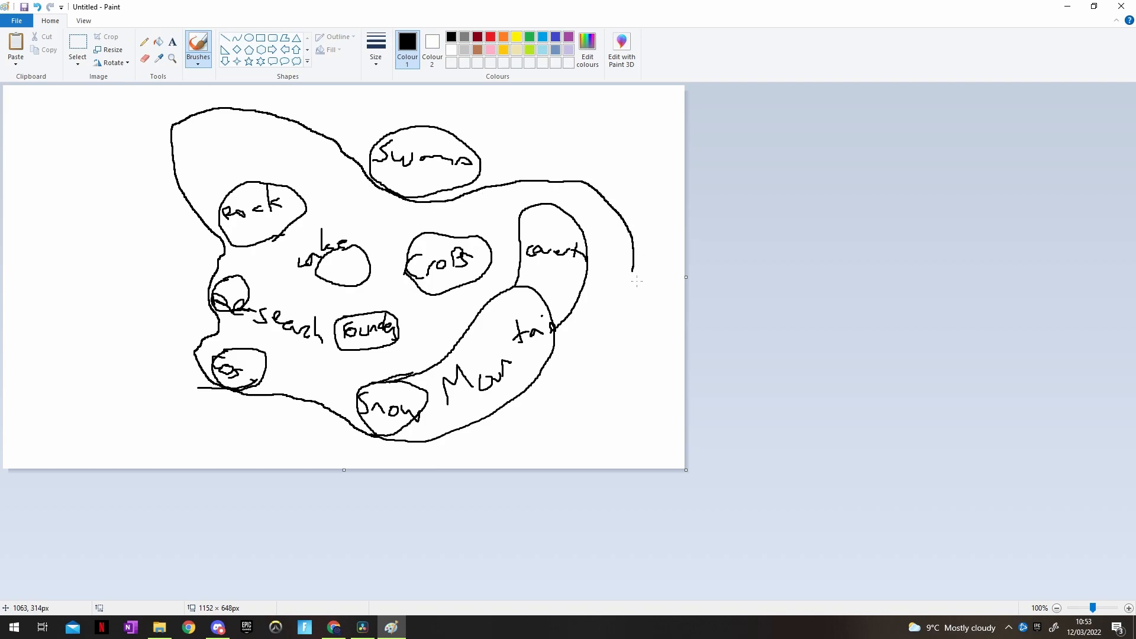
{"action": "left_click_drag", "start_coordinate": [634, 260], "coordinate": [557, 330]}
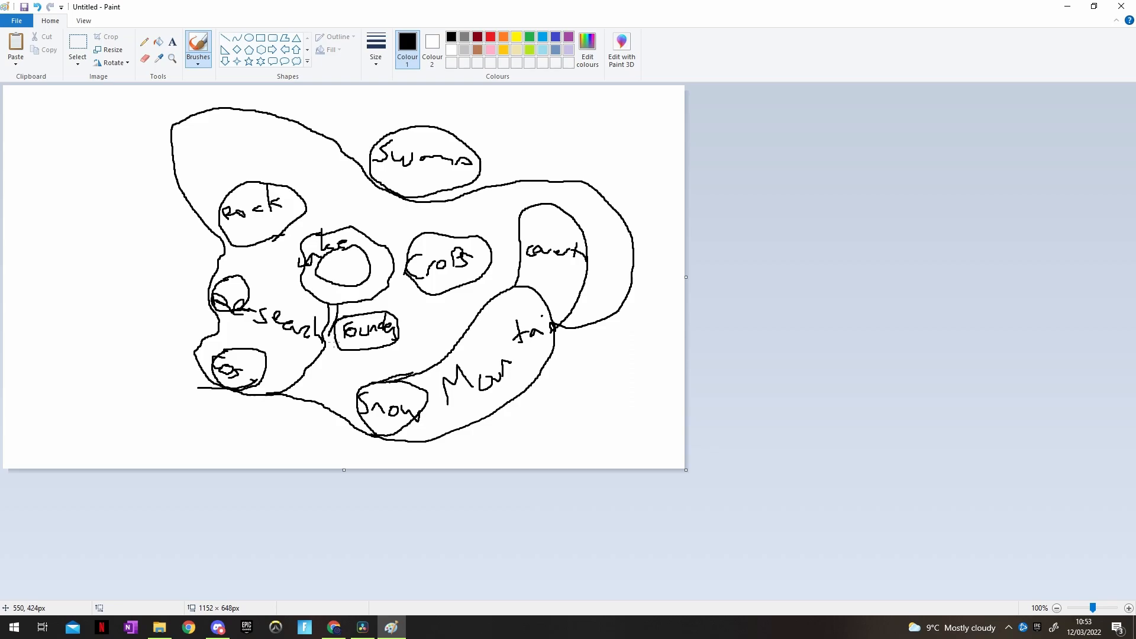
Add a ring round the Lake, dividing lines by Foundry and Rock, and extra circles around the northern POI.
{"action": "left_click_drag", "start_coordinate": [327, 330], "coordinate": [315, 392]}
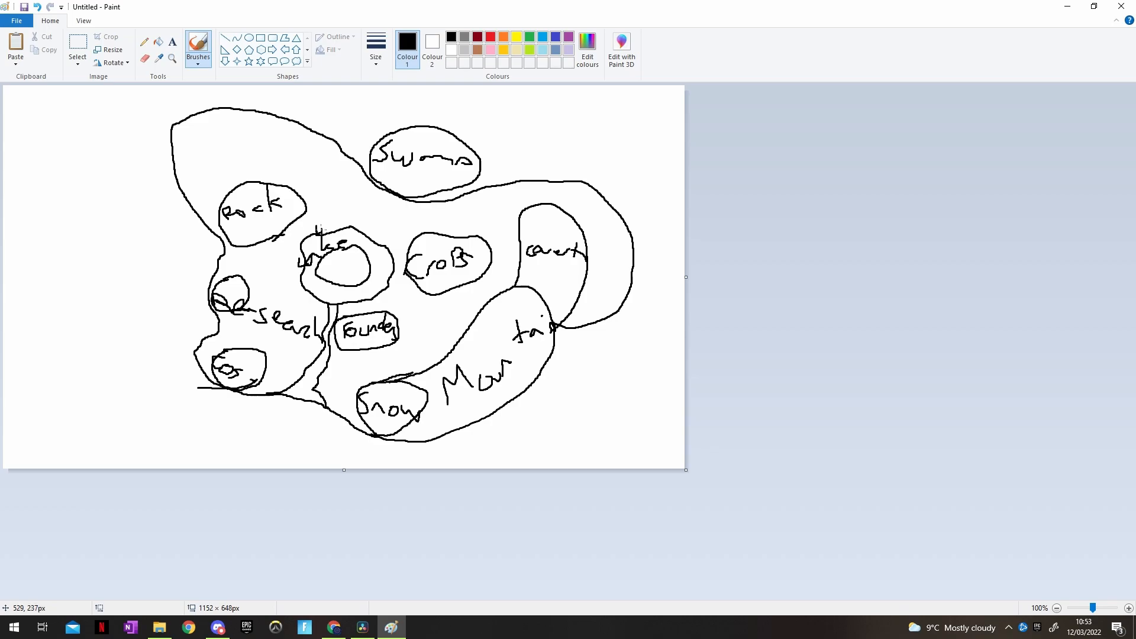
{"action": "left_click_drag", "start_coordinate": [307, 185], "coordinate": [304, 239]}
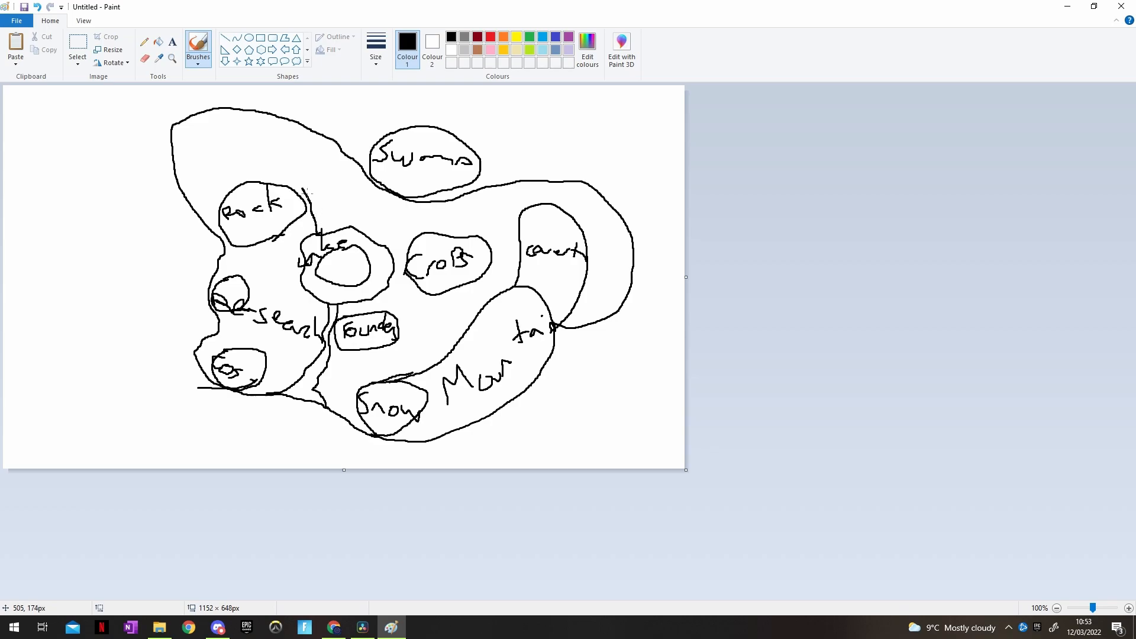
{"action": "left_click_drag", "start_coordinate": [249, 132], "coordinate": [303, 184]}
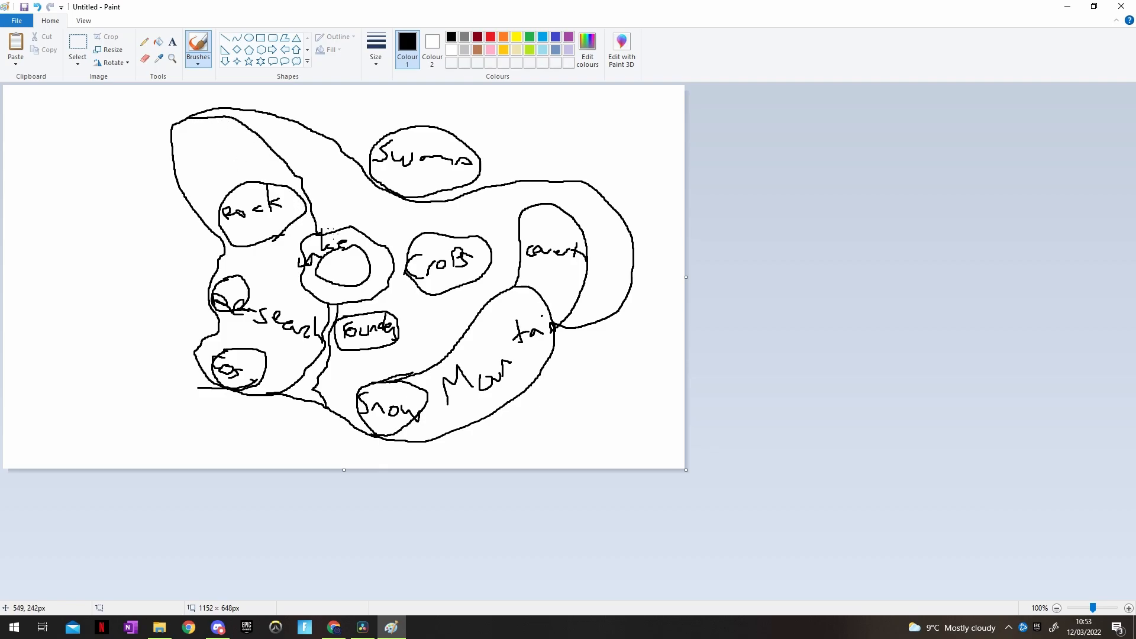
{"action": "left_click_drag", "start_coordinate": [282, 127], "coordinate": [334, 239]}
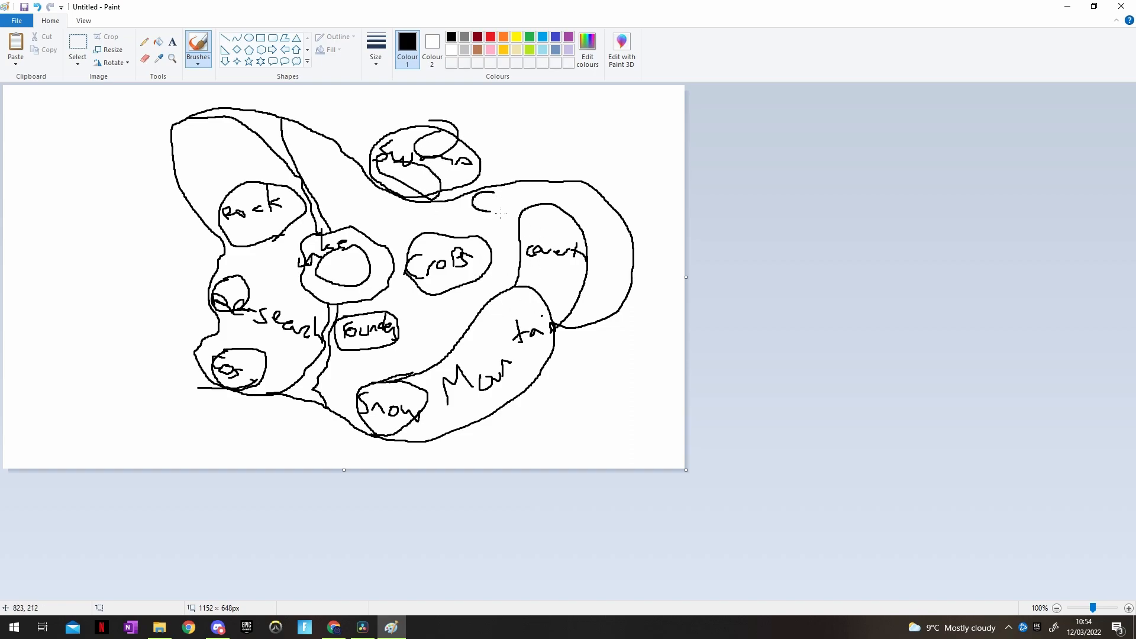
{"action": "left_click_drag", "start_coordinate": [383, 137], "coordinate": [492, 195]}
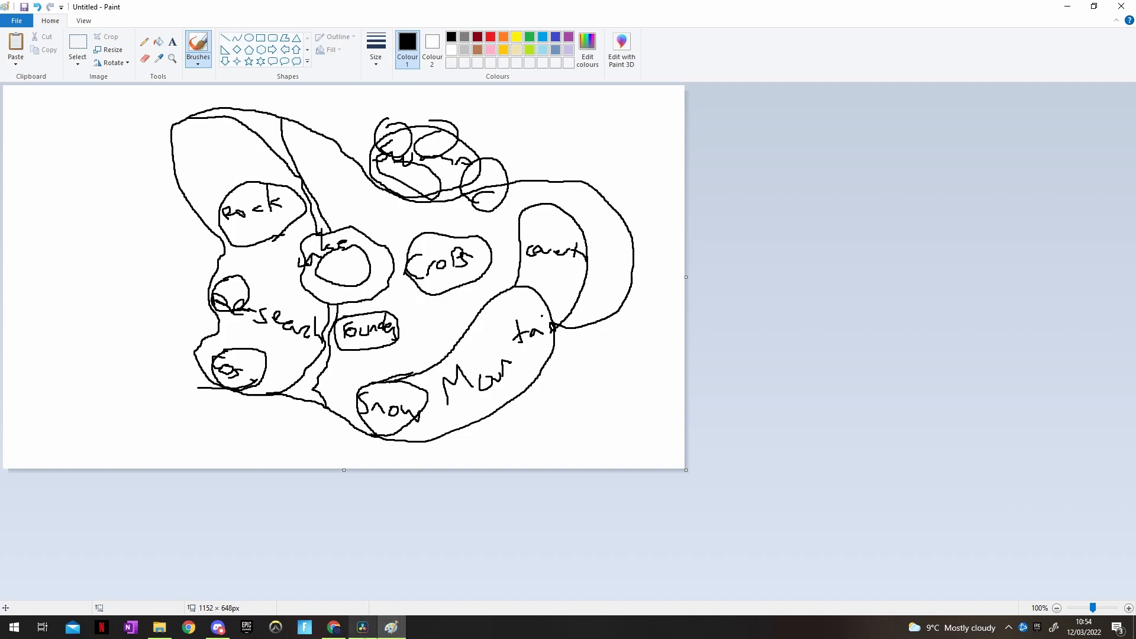
{"action": "mouse_move", "coordinate": [544, 424]}
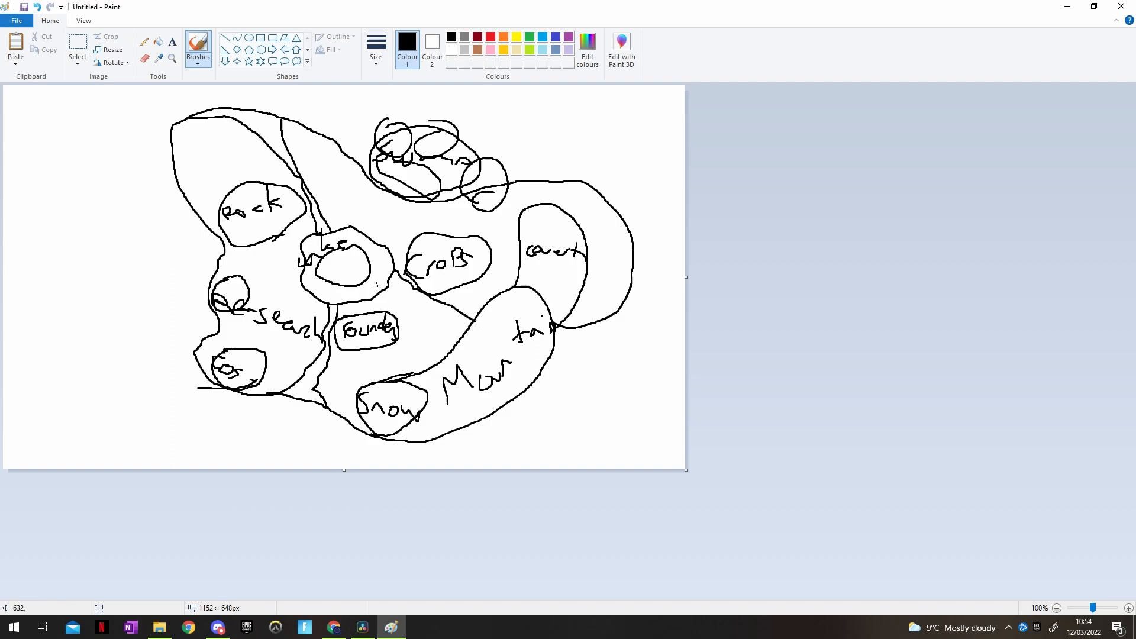
{"action": "left_click_drag", "start_coordinate": [396, 276], "coordinate": [457, 322]}
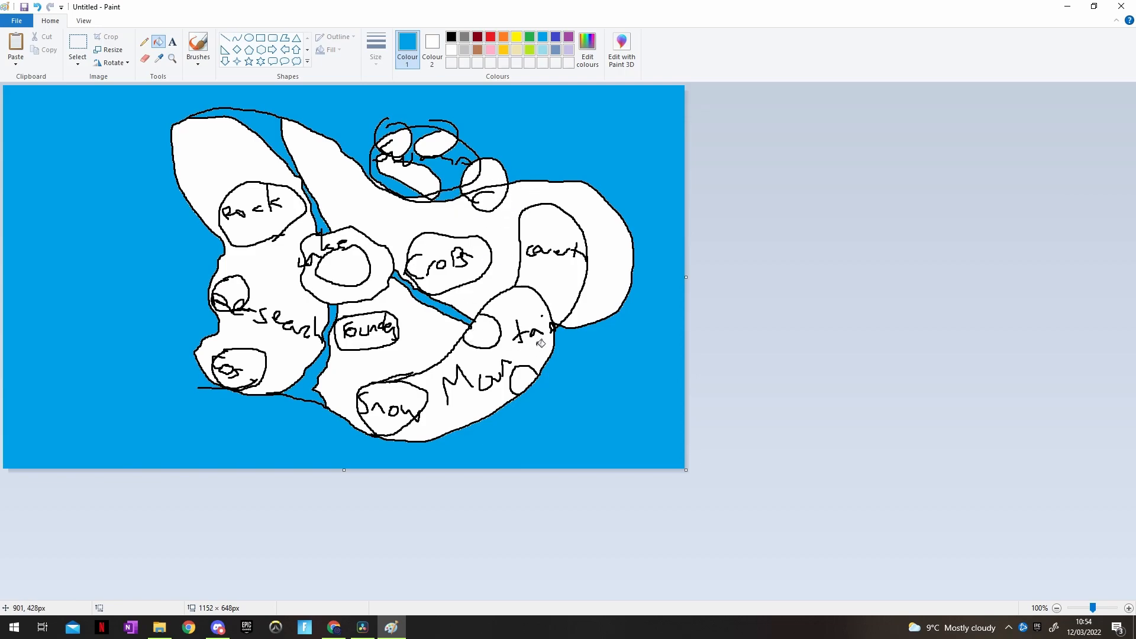
Fill the island land with green.
{"action": "left_click", "coordinate": [529, 37]}
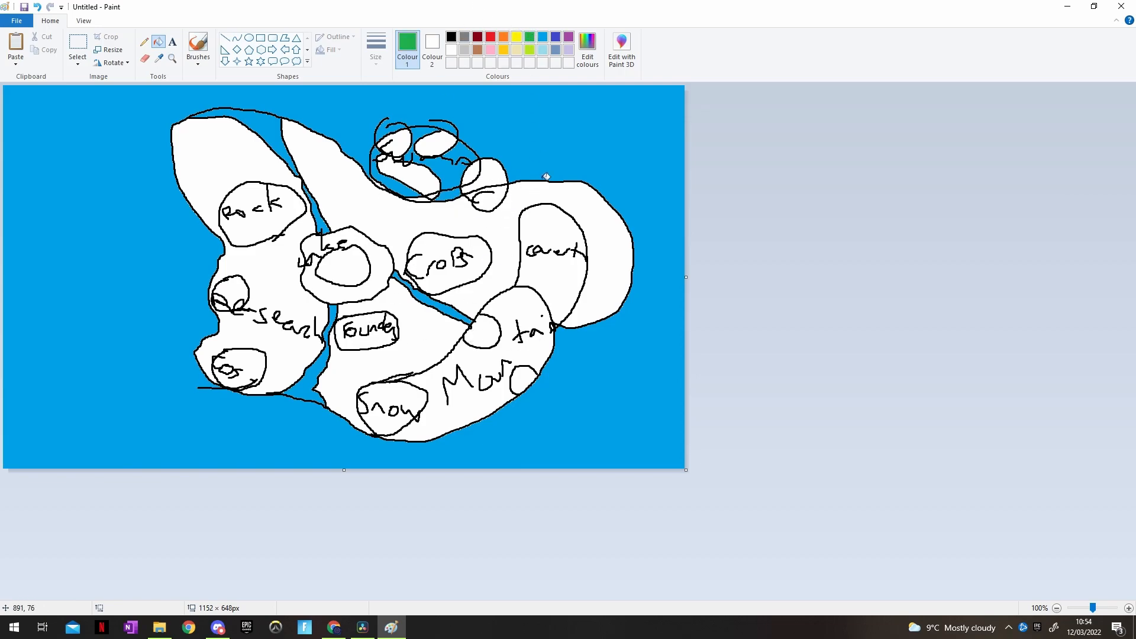
{"action": "left_click", "coordinate": [270, 260]}
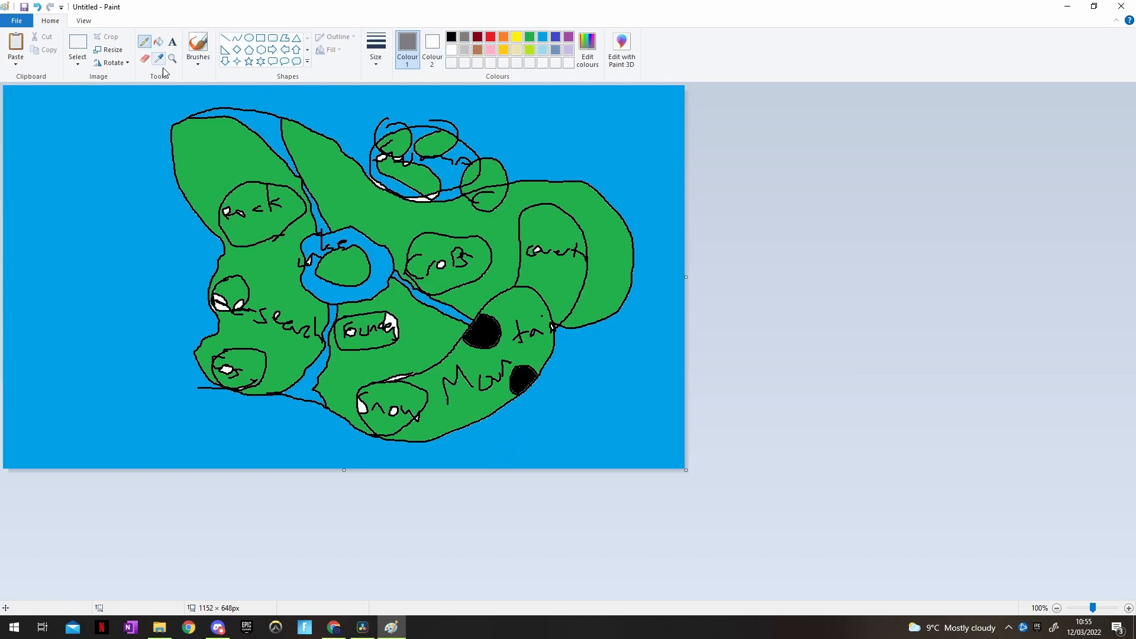
With the Pencil in grey, draw a road across the island.
{"action": "left_click", "coordinate": [375, 49]}
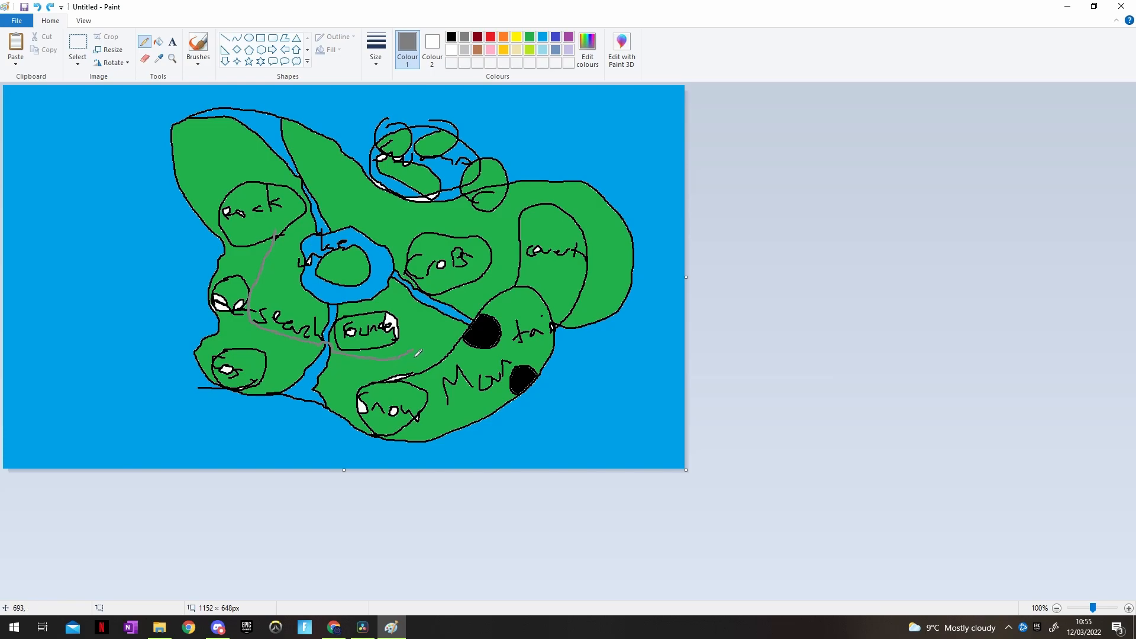
{"action": "left_click_drag", "start_coordinate": [409, 352], "coordinate": [492, 356]}
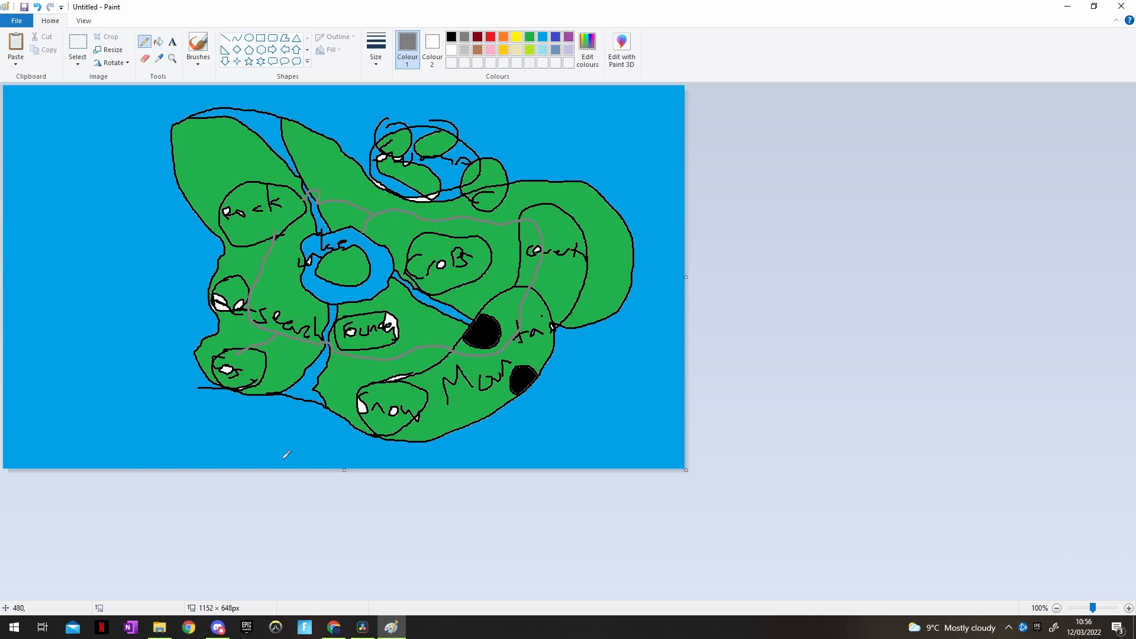
{"action": "mouse_move", "coordinate": [348, 367]}
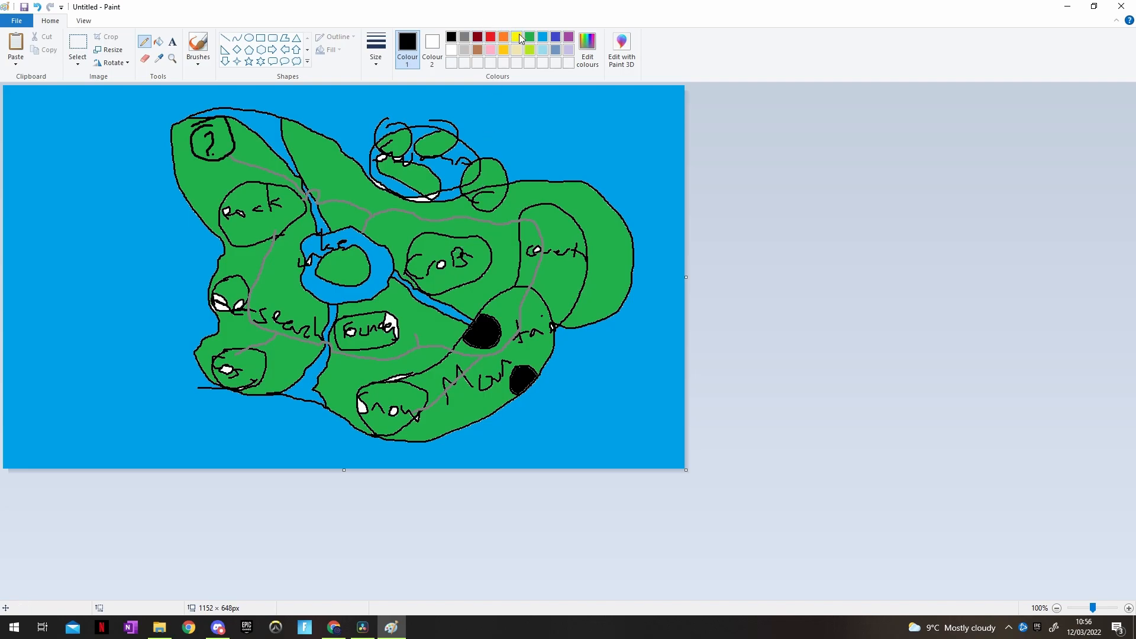
Pick a terrain colour, then write the Jungle label in black near the top-left blob.
{"action": "left_click", "coordinate": [516, 37]}
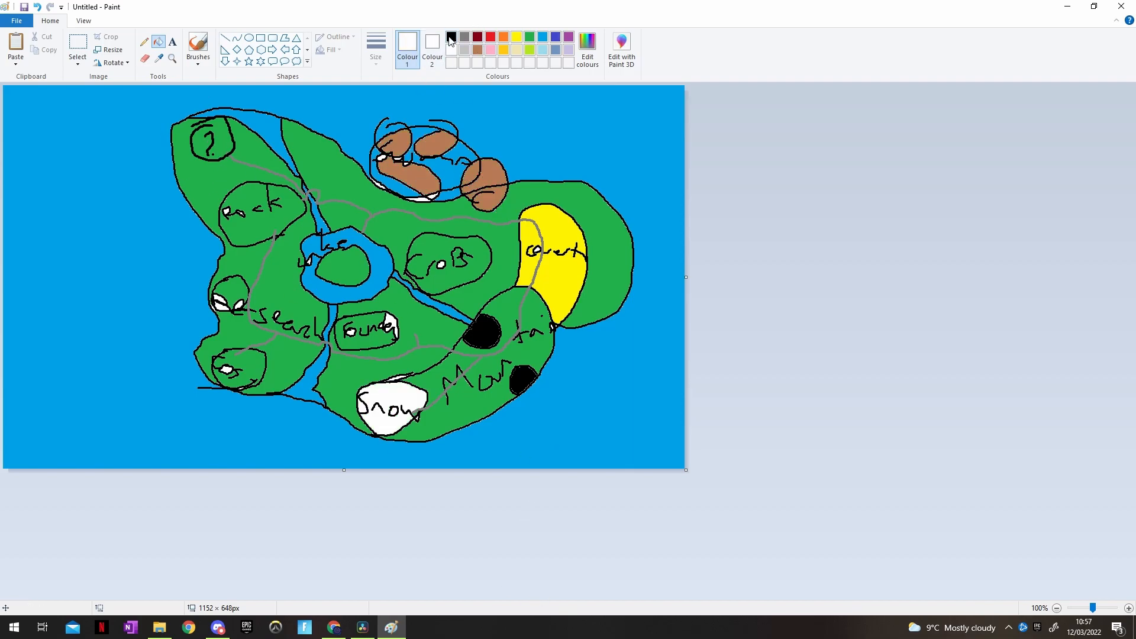
{"action": "left_click", "coordinate": [449, 36]}
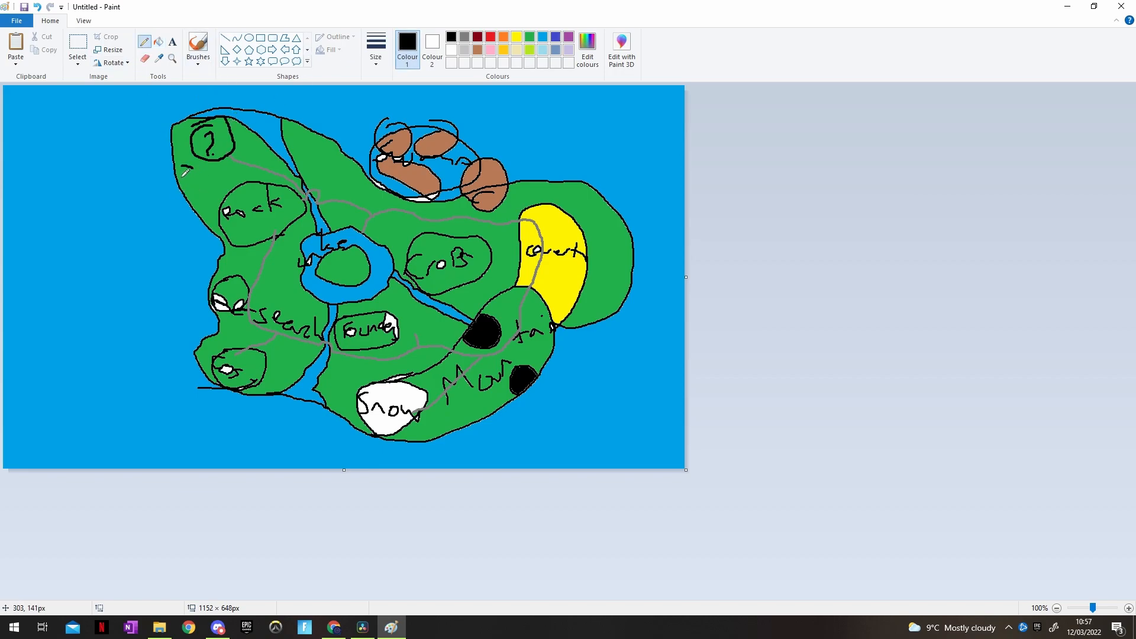
{"action": "left_click_drag", "start_coordinate": [181, 174], "coordinate": [217, 180]}
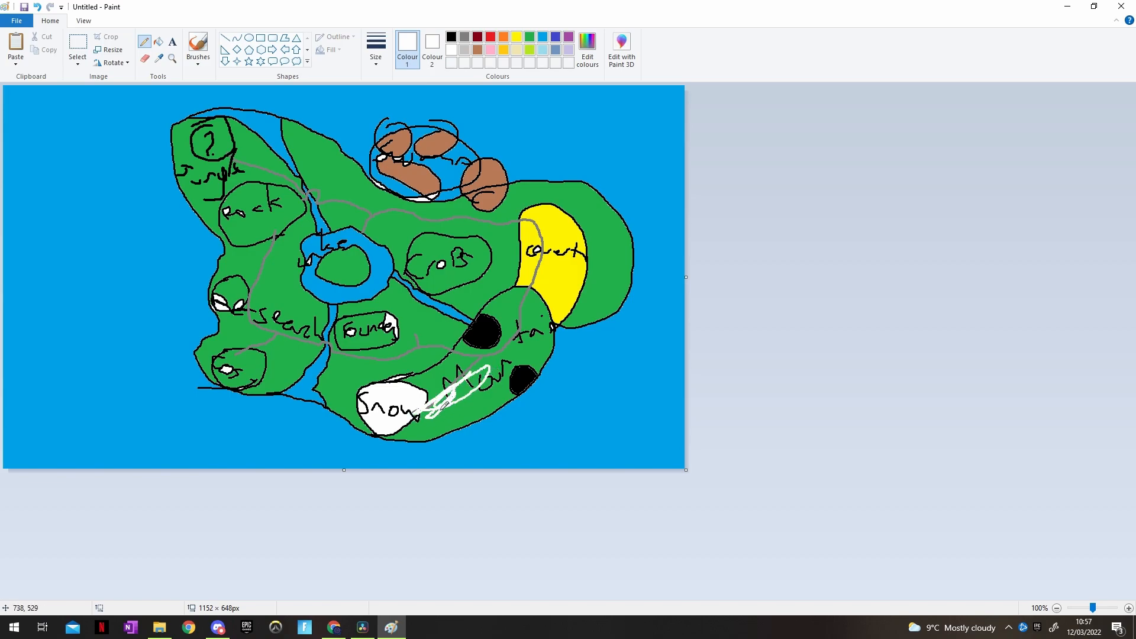
Paint white snow streaks across the mountain.
{"action": "left_click_drag", "start_coordinate": [424, 413], "coordinate": [515, 344]}
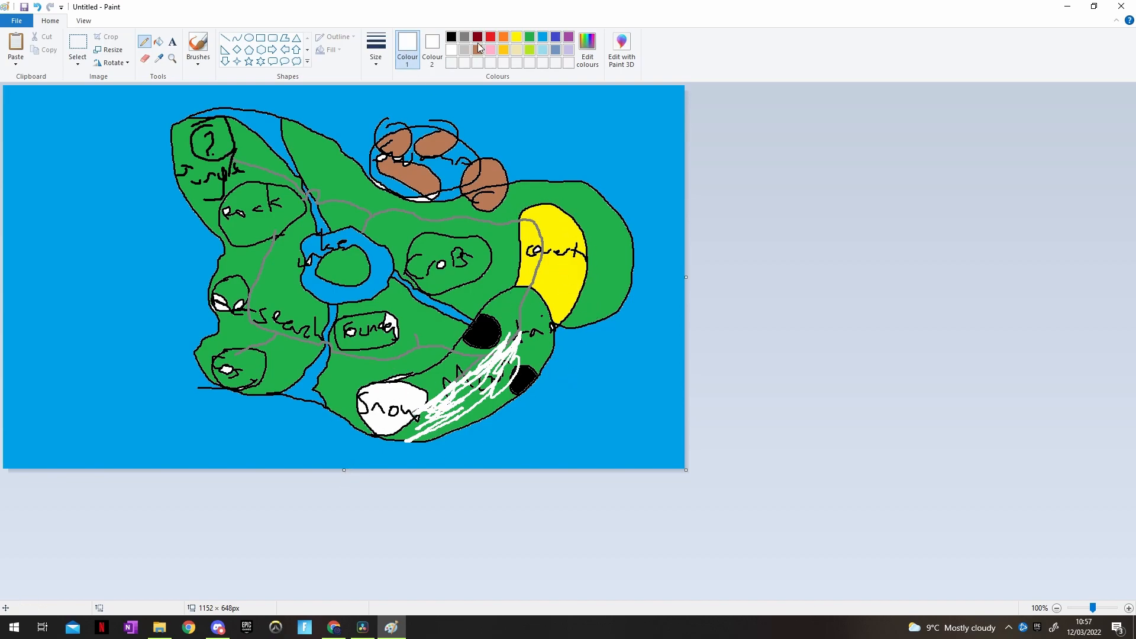
{"action": "left_click_drag", "start_coordinate": [587, 319], "coordinate": [607, 270]}
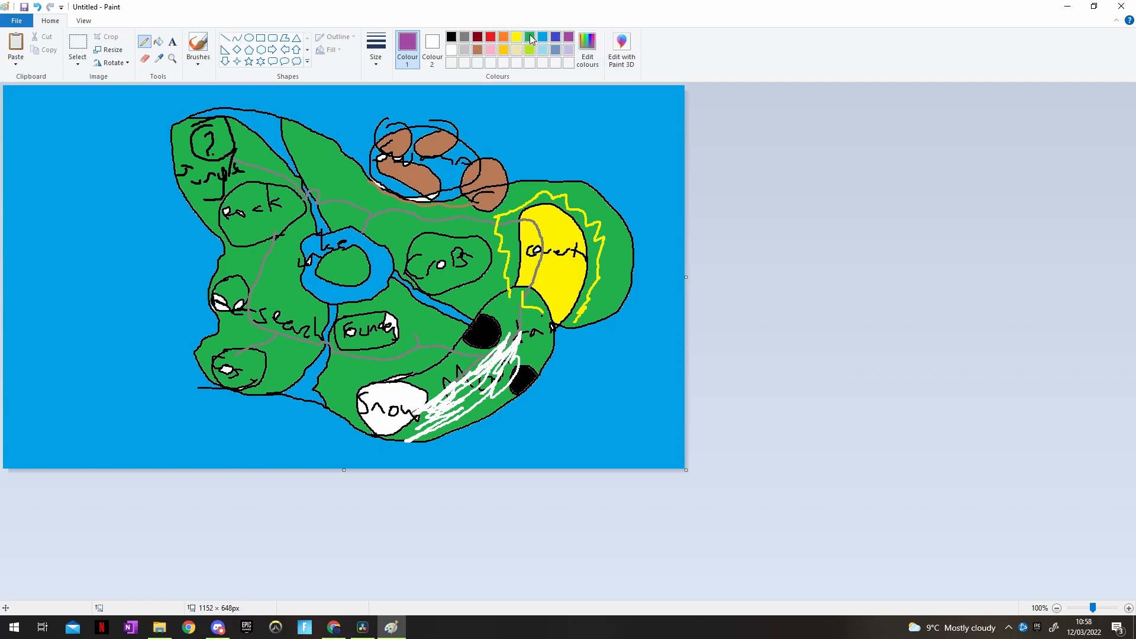
Mix a darker green in Edit colours and scribble jungle texture over the top-left area.
{"action": "left_click", "coordinate": [587, 47]}
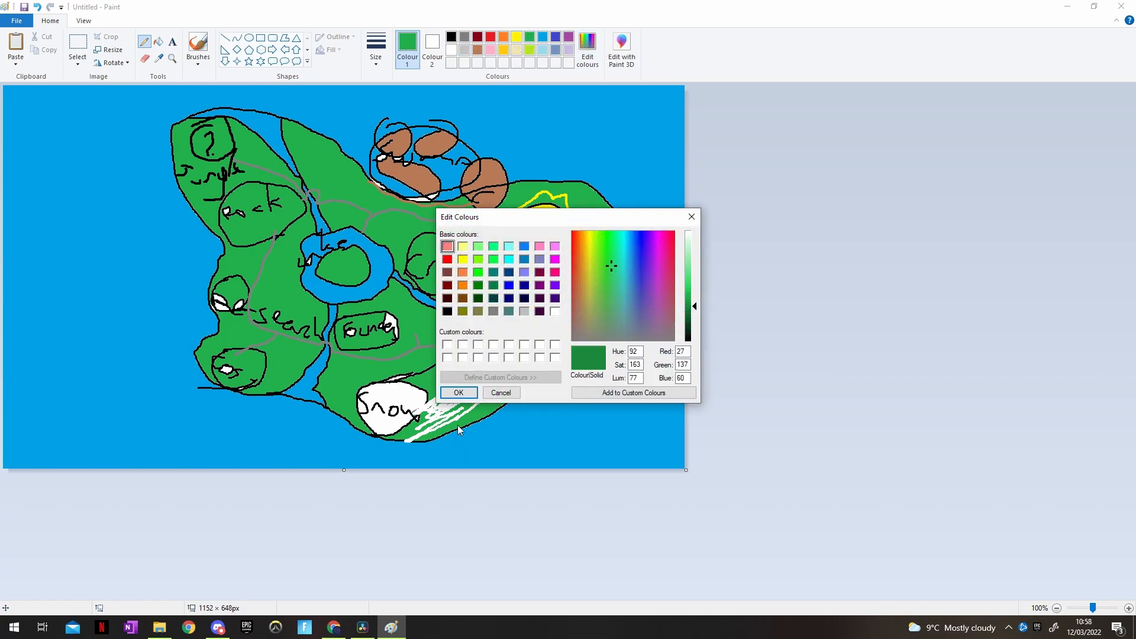
{"action": "left_click", "coordinate": [458, 392]}
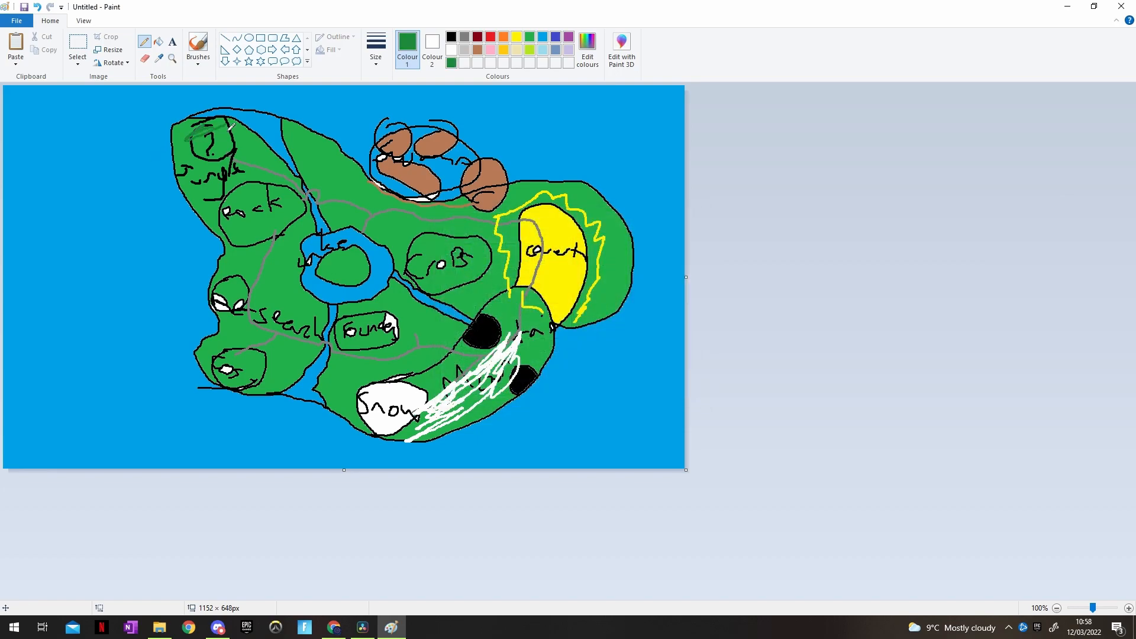
{"action": "left_click_drag", "start_coordinate": [211, 133], "coordinate": [260, 174]}
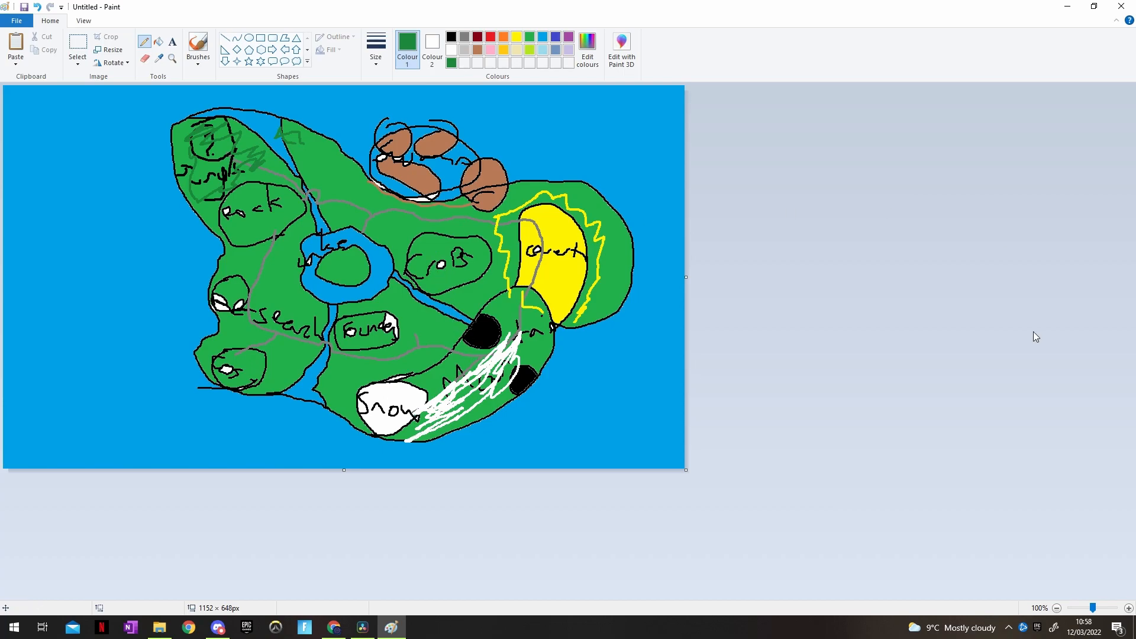
{"action": "mouse_move", "coordinate": [853, 363]}
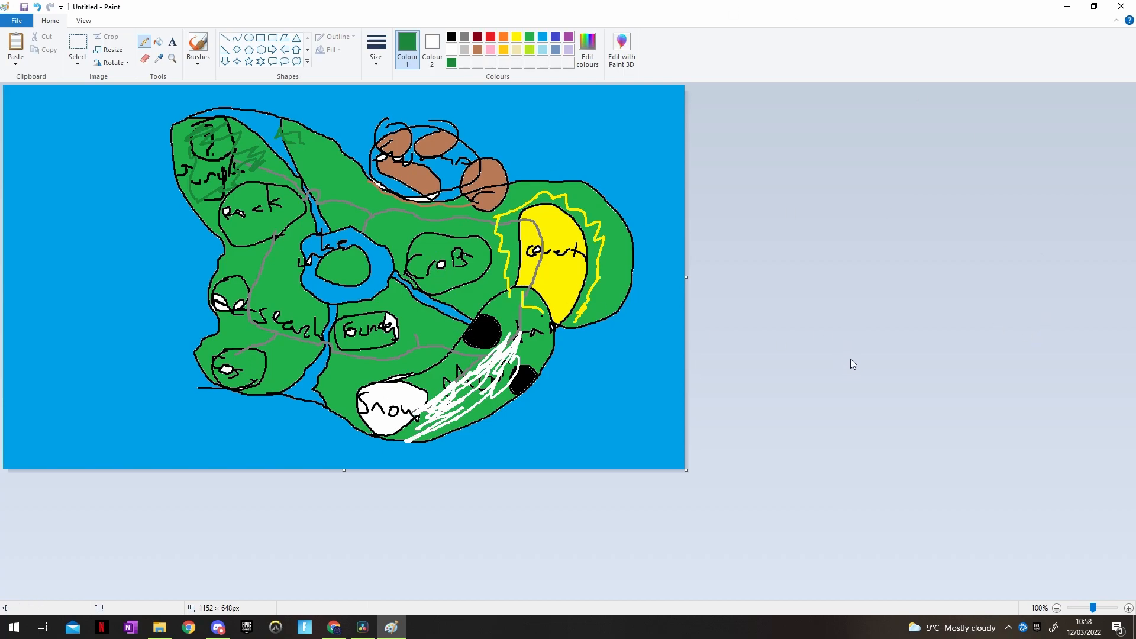
{"action": "mouse_move", "coordinate": [834, 532]}
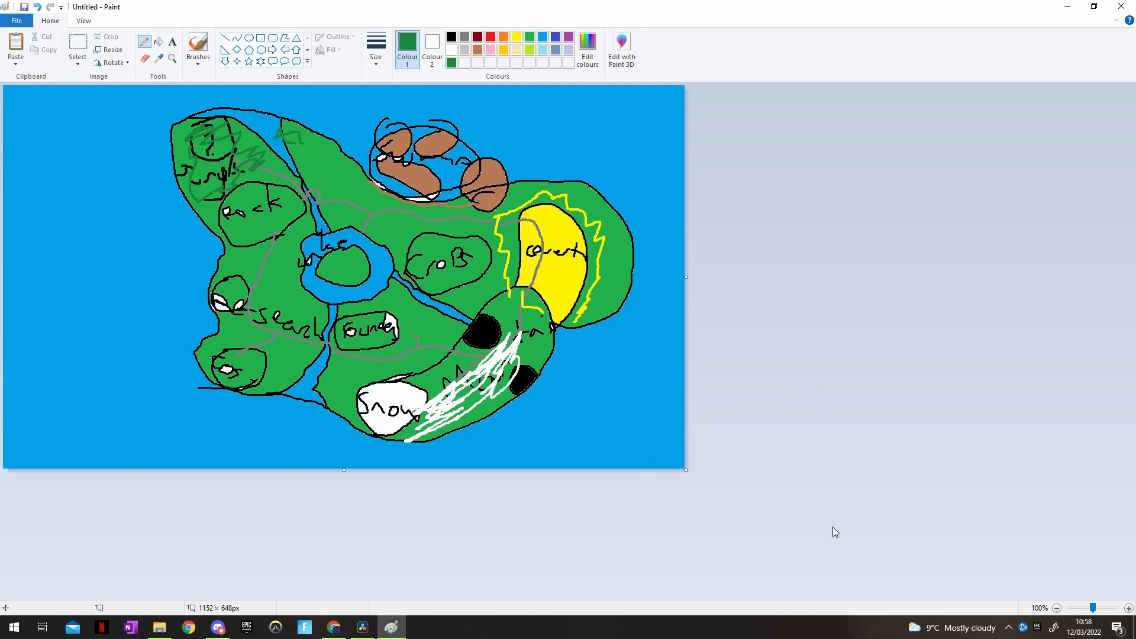
{"action": "mouse_move", "coordinate": [405, 457]}
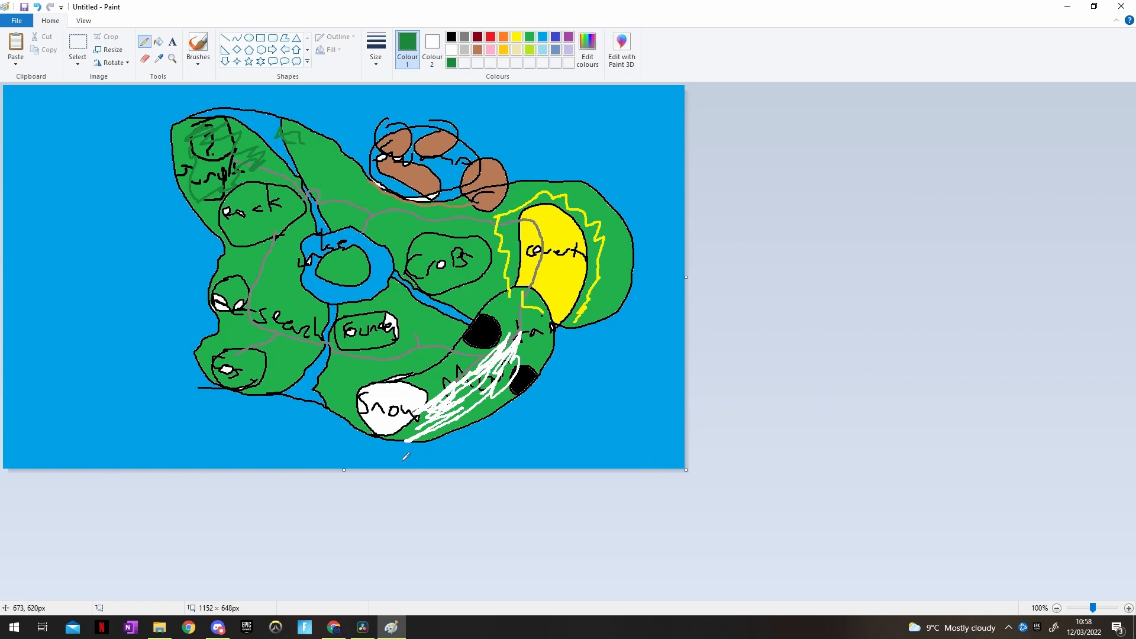
{"action": "mouse_move", "coordinate": [410, 547]}
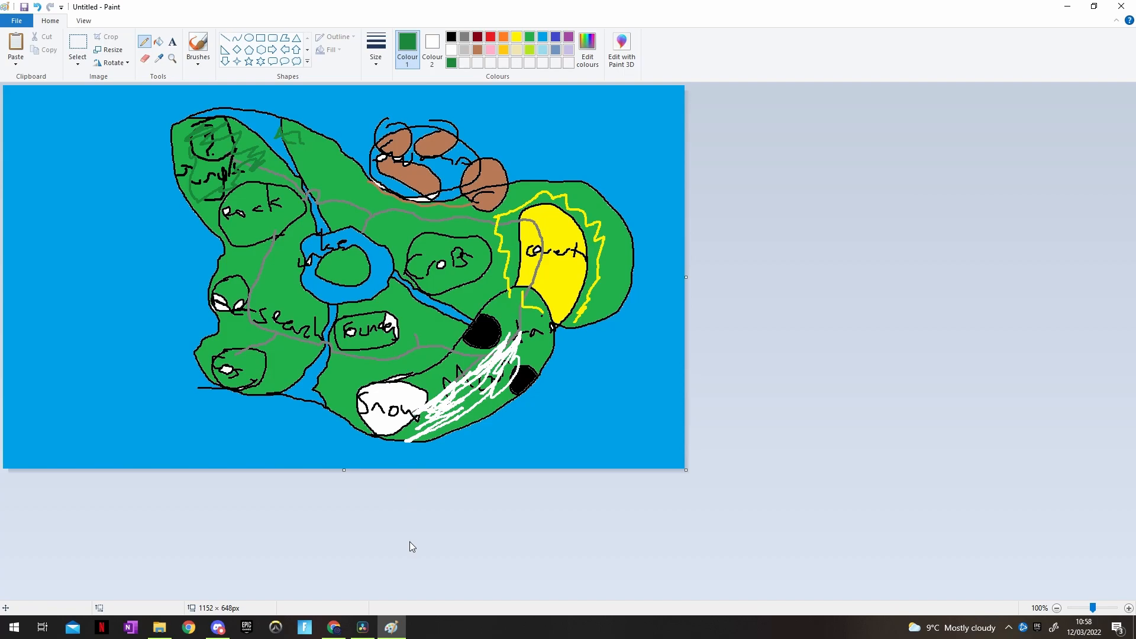
{"action": "mouse_move", "coordinate": [521, 459]}
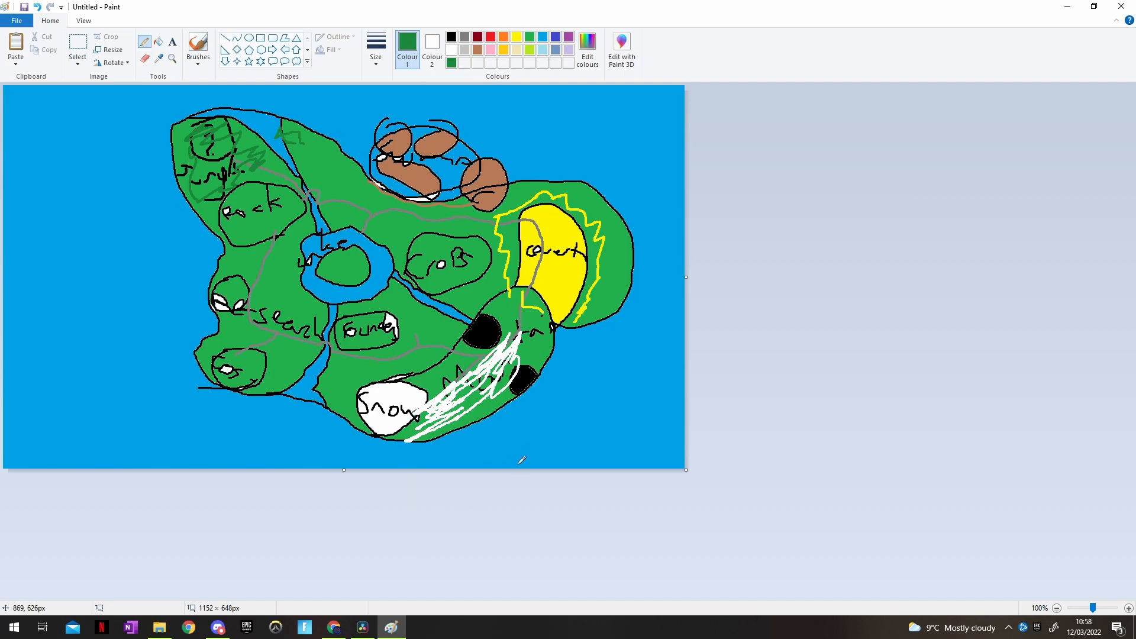
{"action": "mouse_move", "coordinate": [523, 488]}
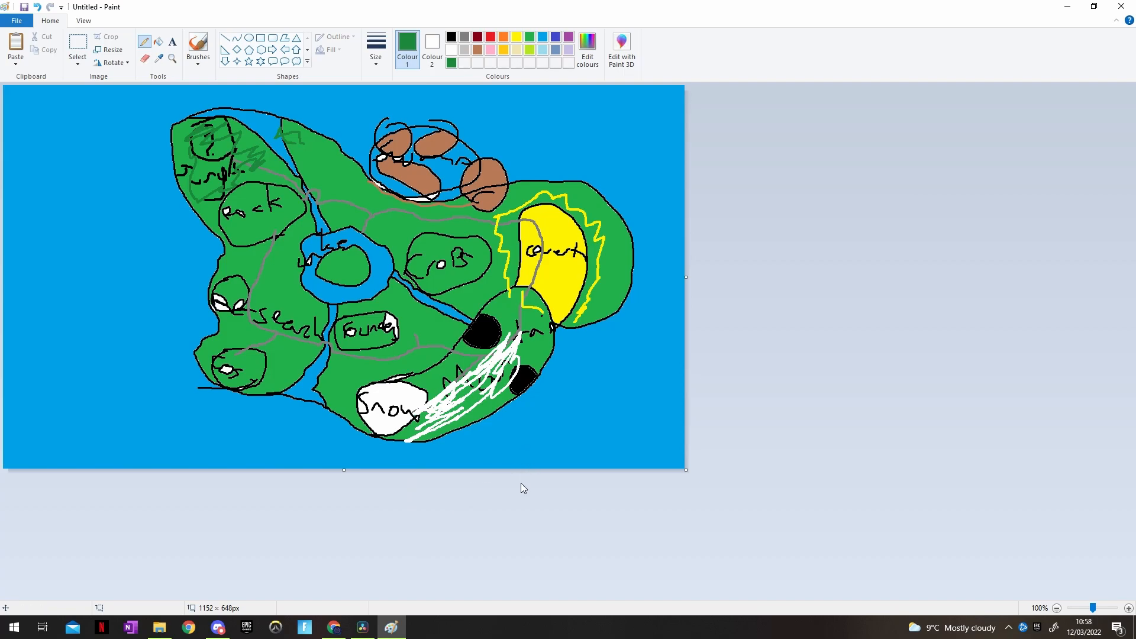
{"action": "mouse_move", "coordinate": [997, 514]}
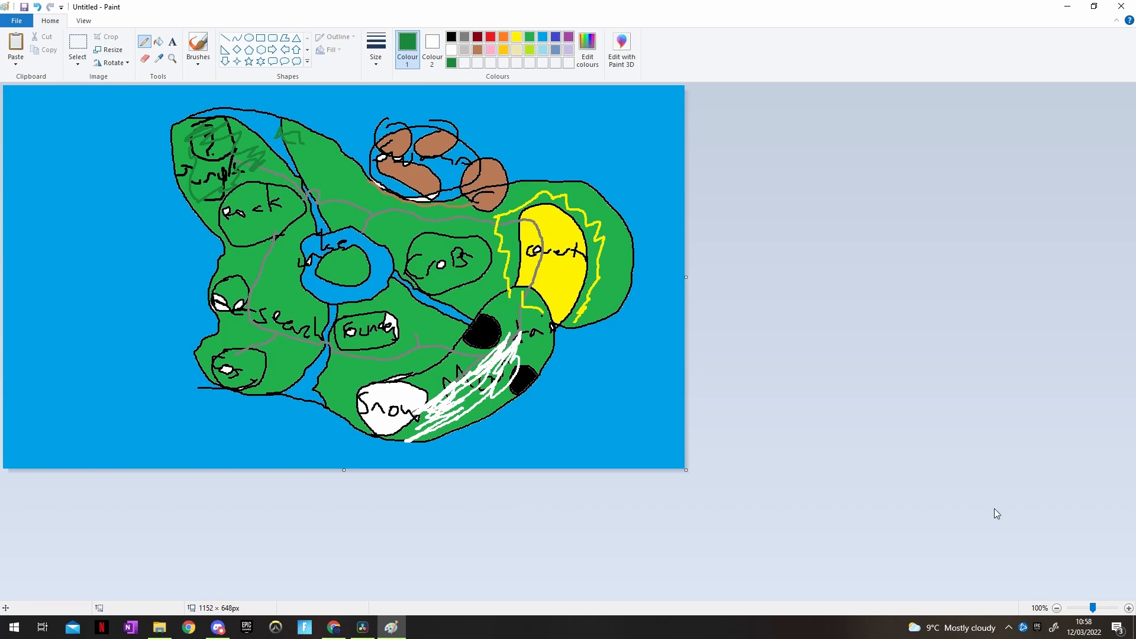